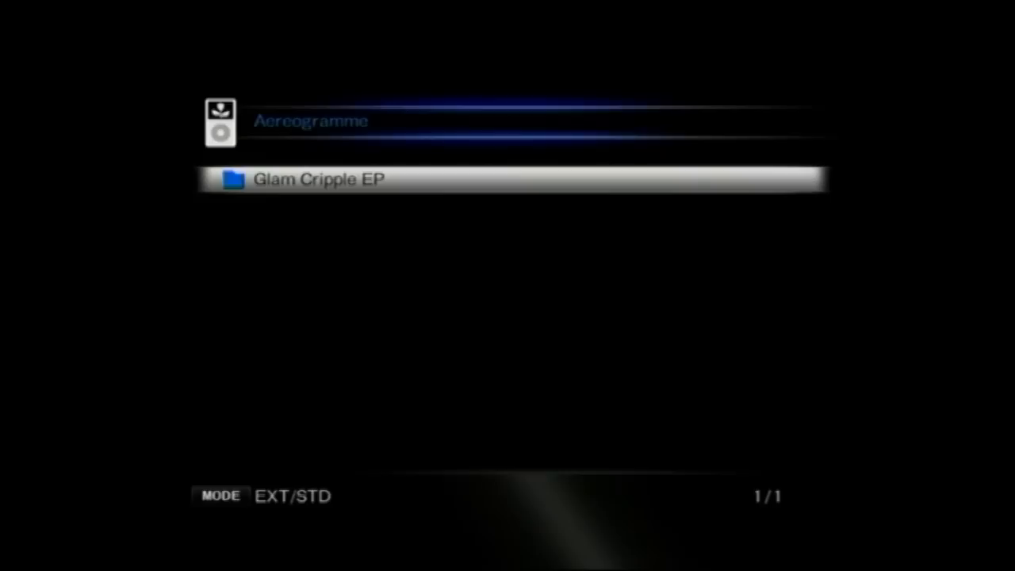
- Scroll the Aereogramme artist folder down to the Glam Cripple EP album
{"action": "scroll", "scroll_direction": "down", "scroll_amount": 3}
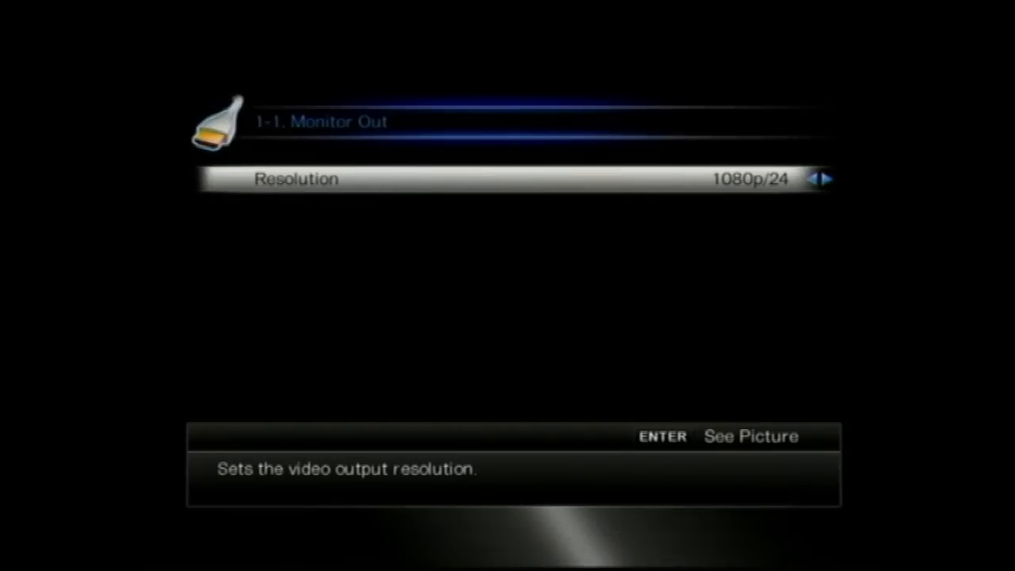
- Cycle Monitor Out resolution from 1080p/24 through Through to 480p/576p and beyond
{"action": "left_click", "coordinate": [824, 178]}
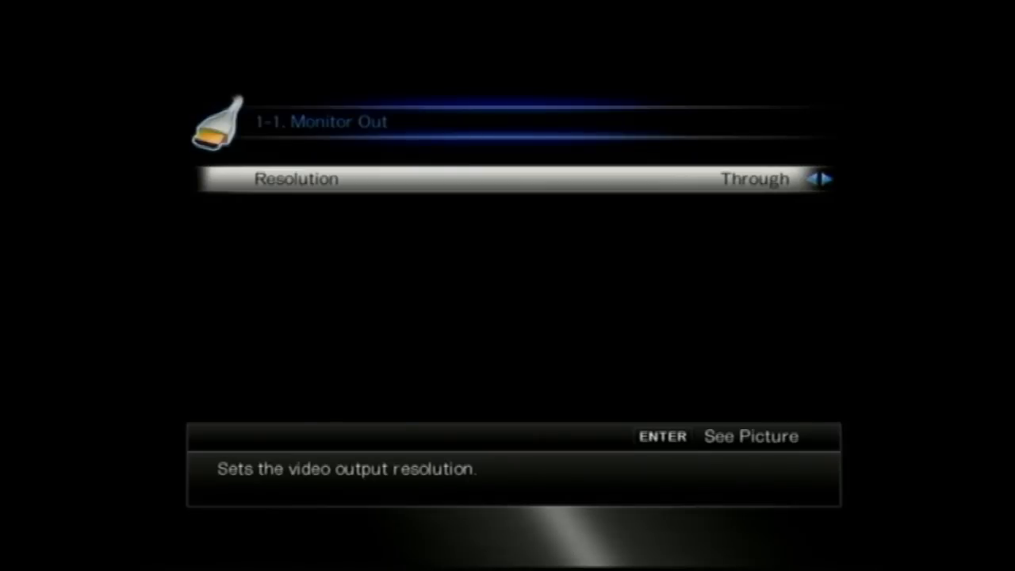
{"action": "left_click", "coordinate": [826, 178]}
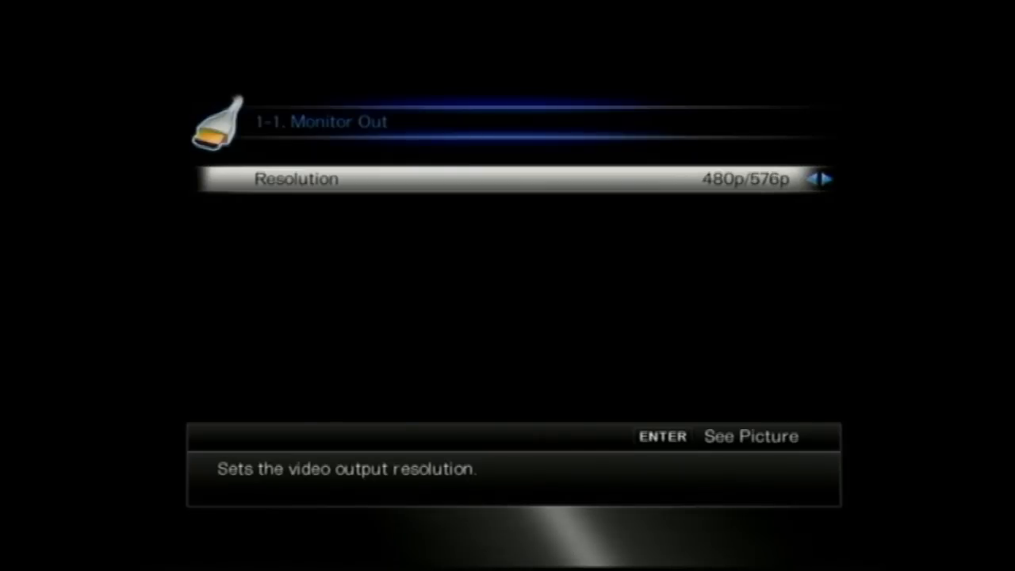
{"action": "left_click", "coordinate": [826, 179]}
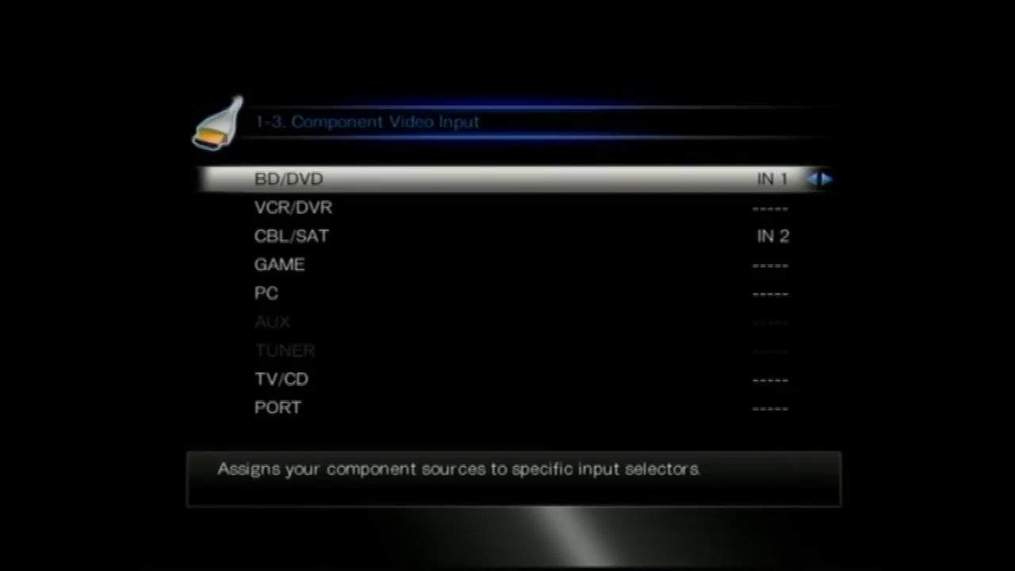
- View the Digital Audio Input assignments, then return to the main menu
{"action": "key", "text": "down"}
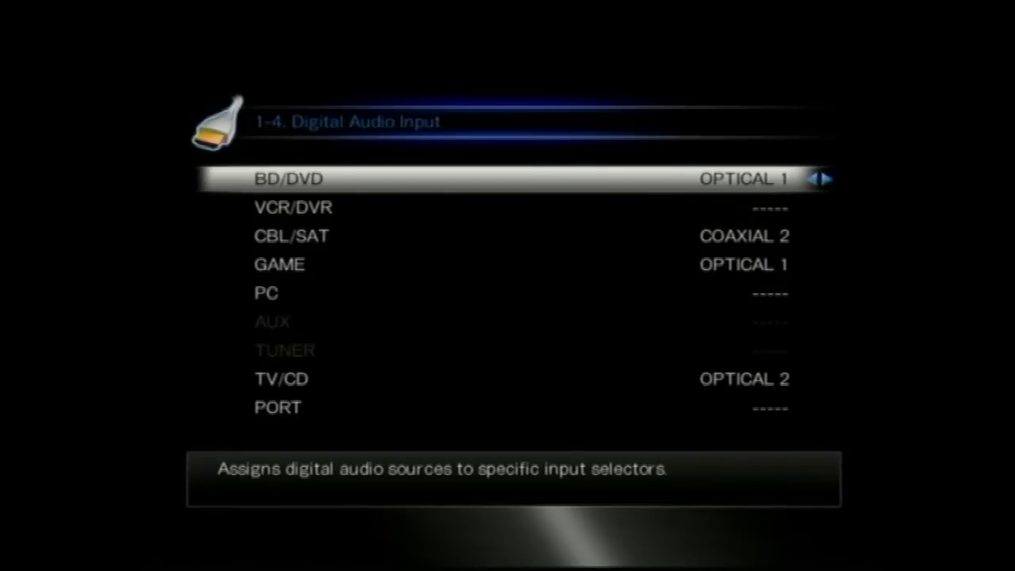
{"action": "left_click", "coordinate": [827, 178]}
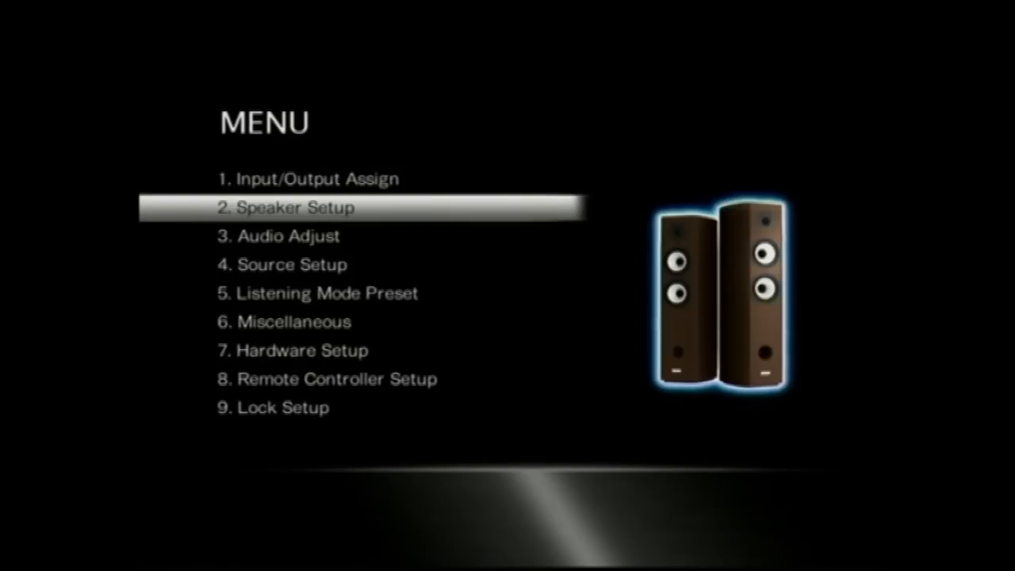
- Review Speaker Settings (6 ohms, Bi-Amp front) and go back to Speaker Setup
{"action": "left_click", "coordinate": [298, 206]}
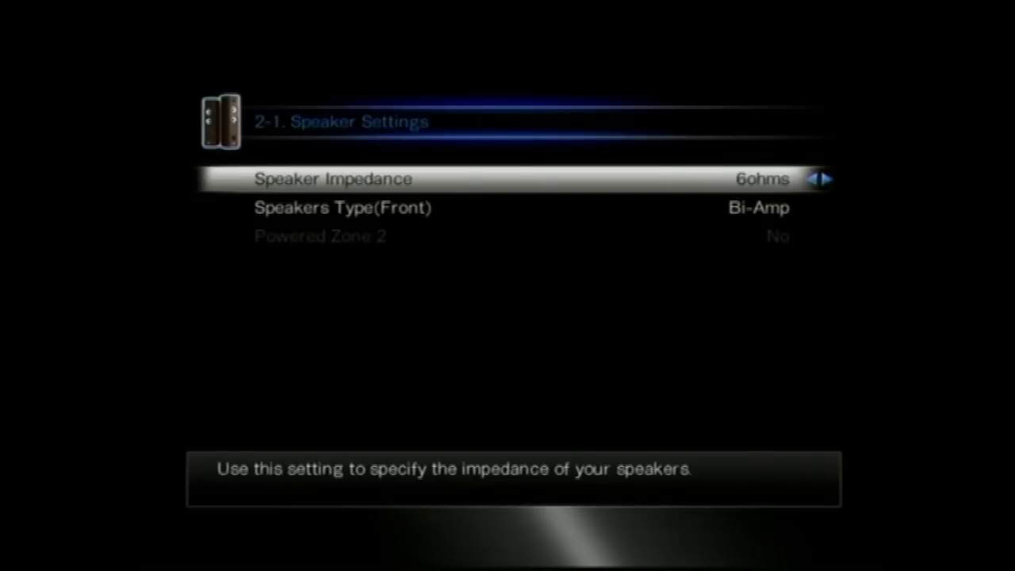
{"action": "key", "text": "Down"}
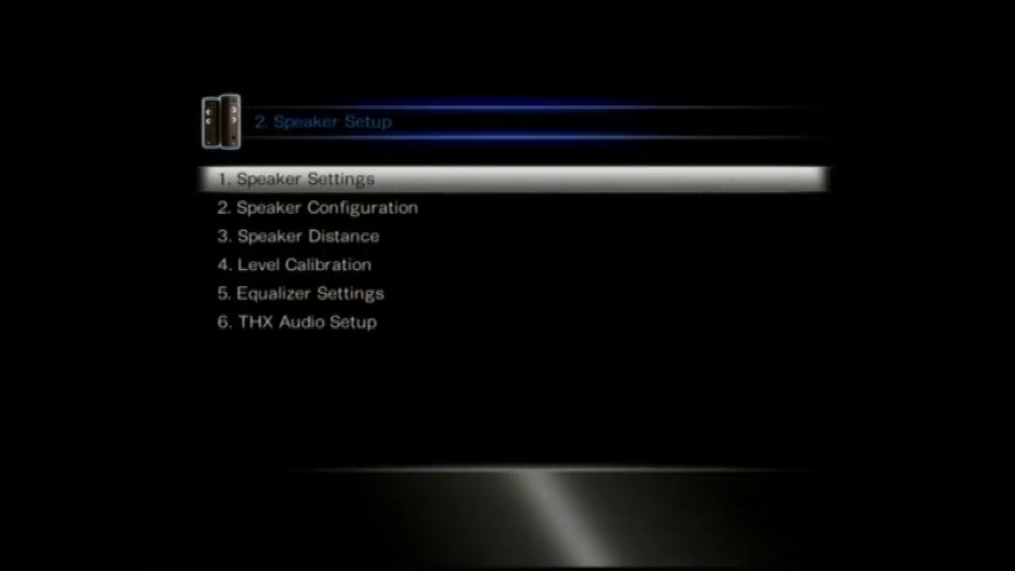
- In Speaker Configuration, step the Center crossover down through 70Hz and 40Hz to Full Band
{"action": "key", "text": "Down"}
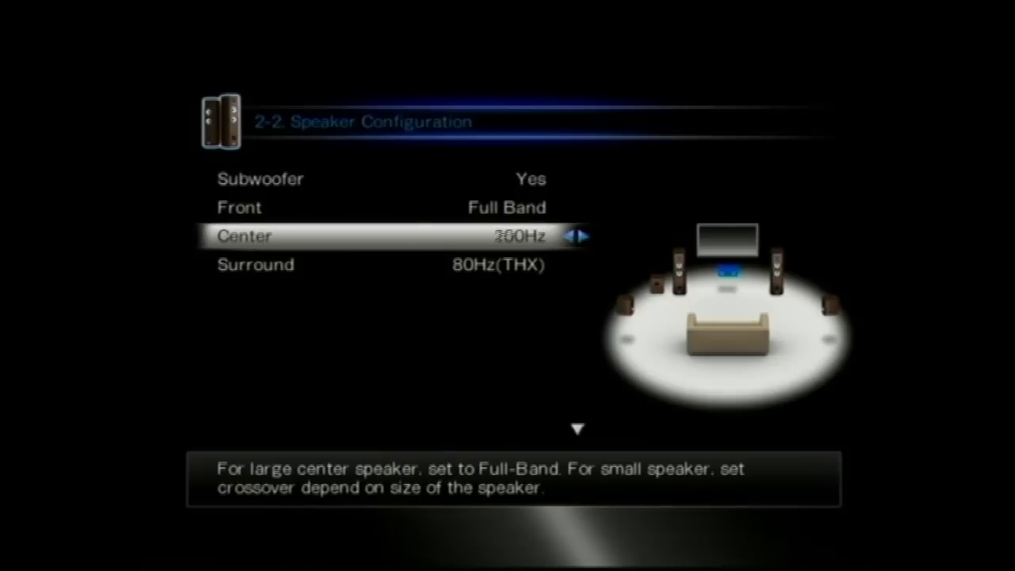
{"action": "left_click", "coordinate": [568, 236]}
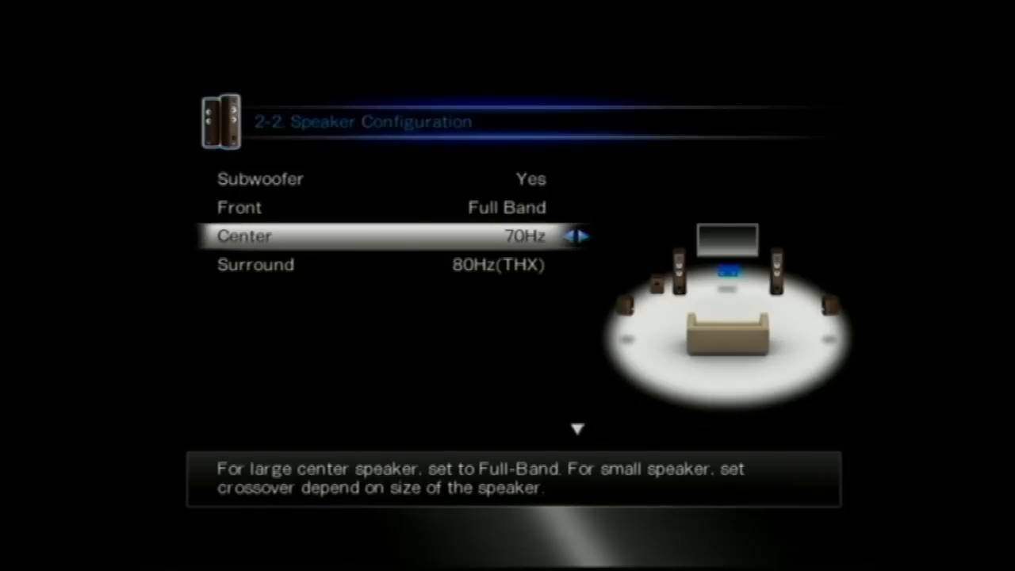
{"action": "left_click", "coordinate": [569, 236]}
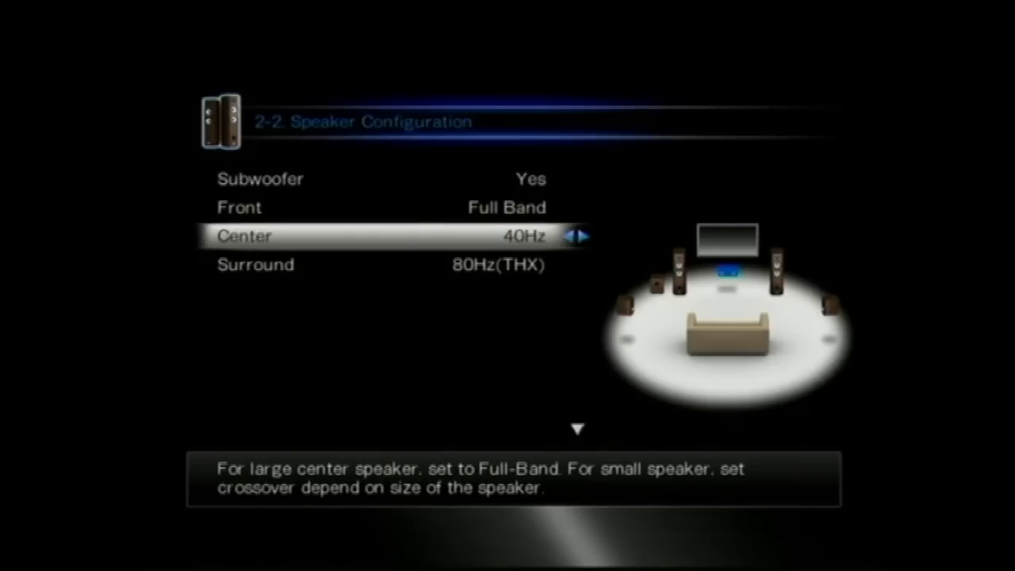
{"action": "left_click", "coordinate": [567, 236]}
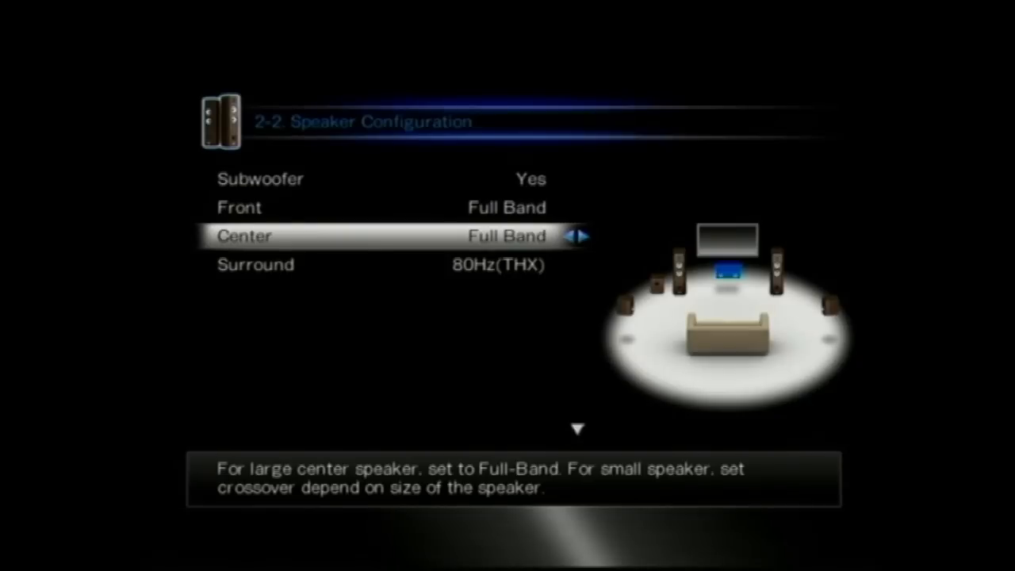
- Set the LPF of LFE to 80Hz and return to Speaker Setup
{"action": "scroll", "scroll_direction": "down", "scroll_amount": 3}
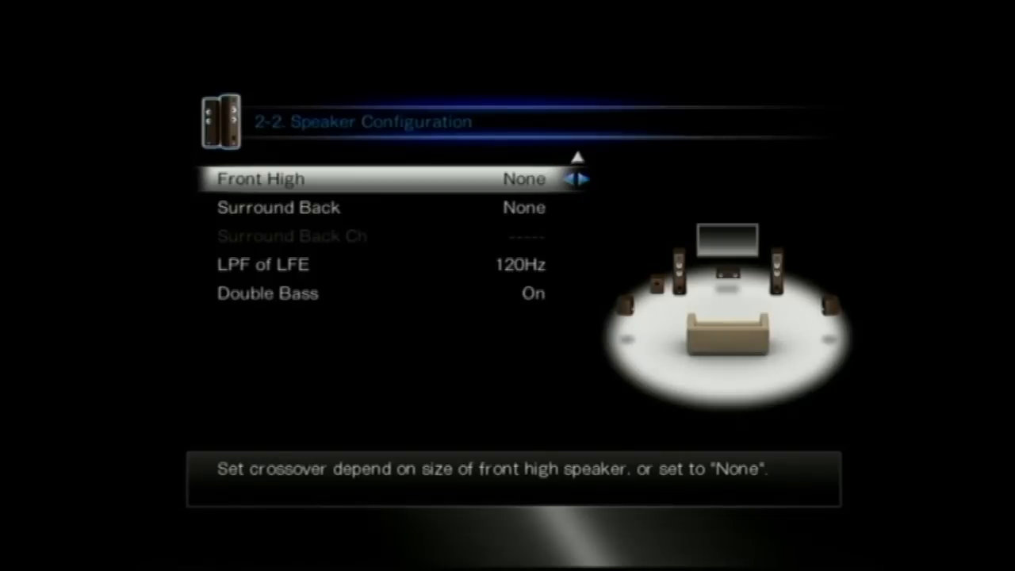
{"action": "key", "text": "Down"}
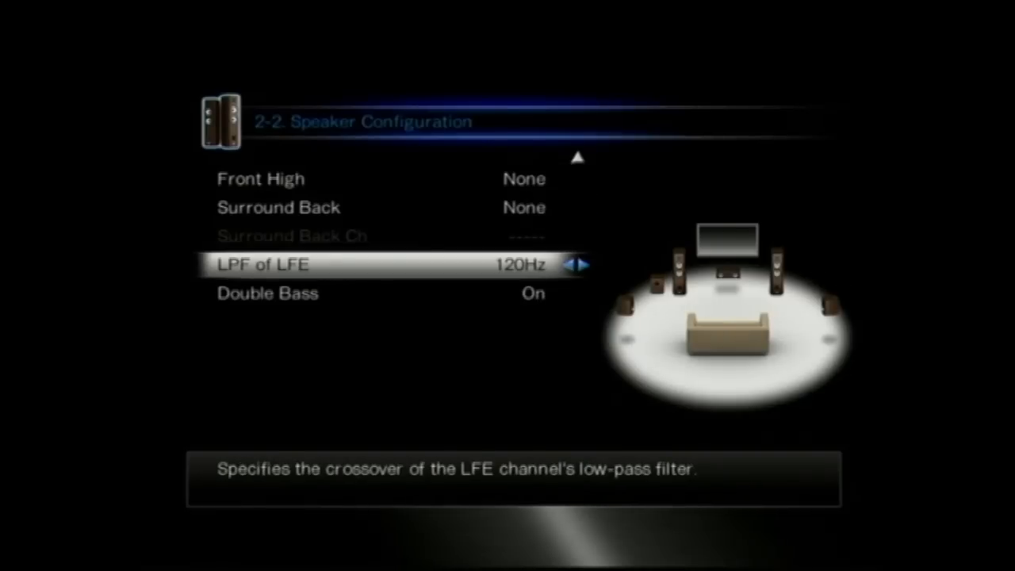
{"action": "left_click", "coordinate": [571, 263]}
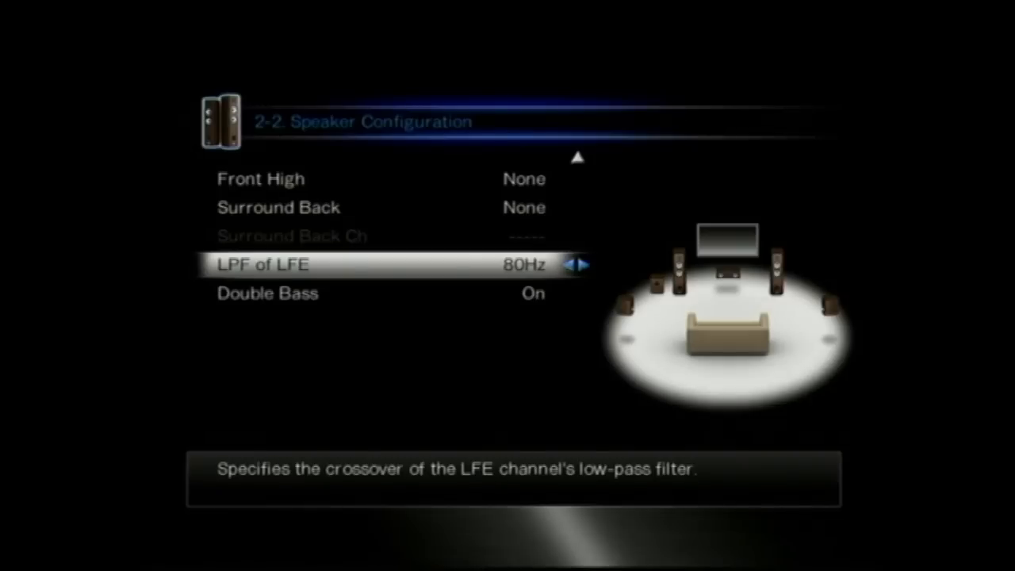
{"action": "key", "text": "Escape"}
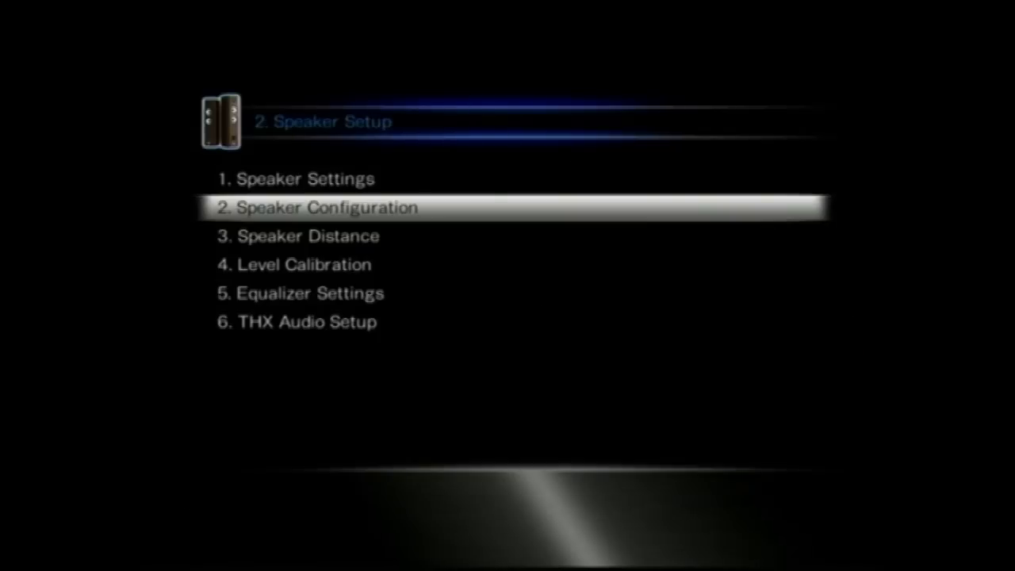
- Try Center speaker distances 4.50m and 3.90m, leave it at 3.60m, view Level Calibration, return to Speaker Setup
{"action": "key", "text": "Down"}
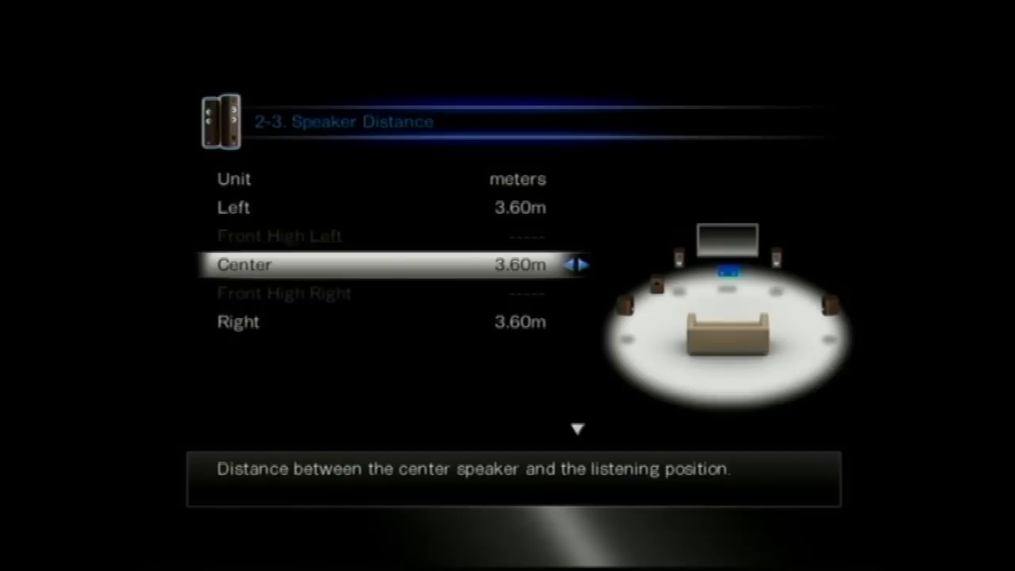
{"action": "left_click", "coordinate": [583, 264]}
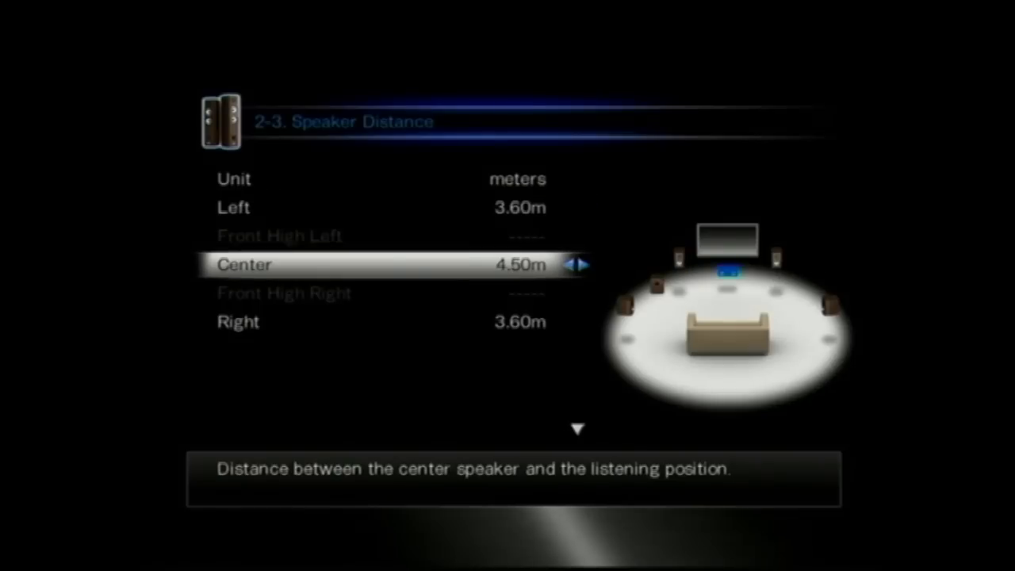
{"action": "left_click", "coordinate": [569, 263]}
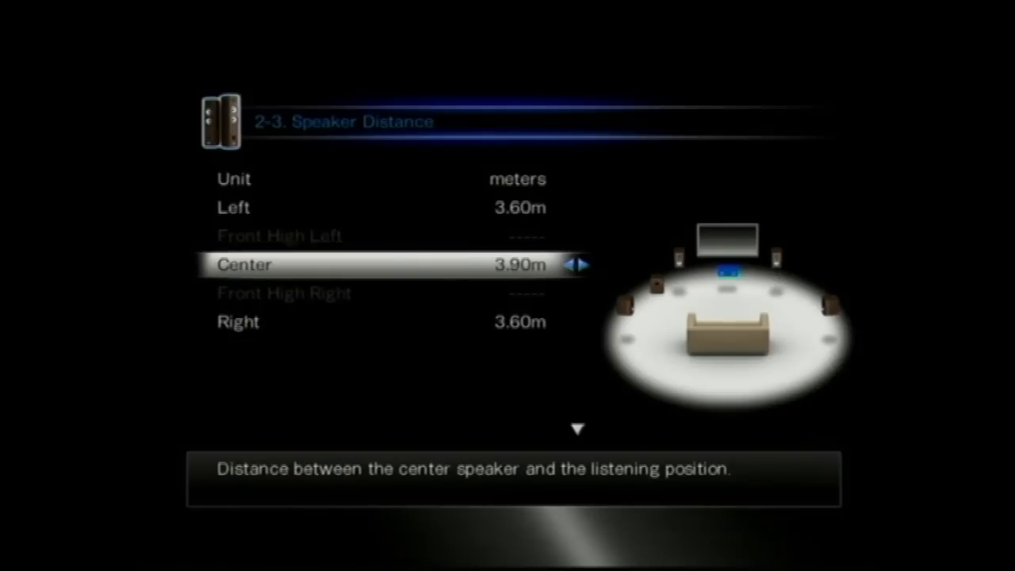
{"action": "left_click", "coordinate": [569, 263]}
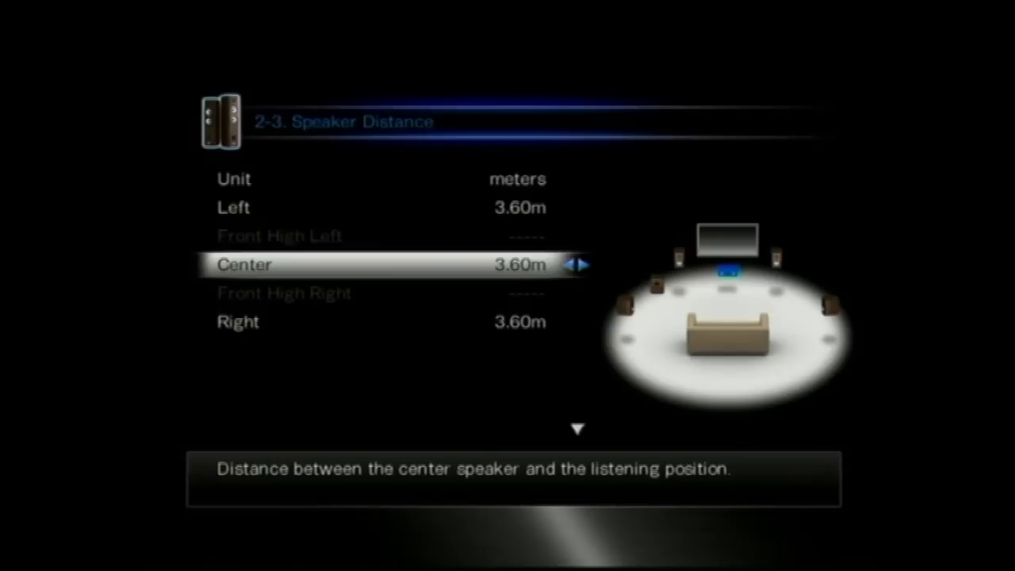
{"action": "left_click", "coordinate": [567, 263]}
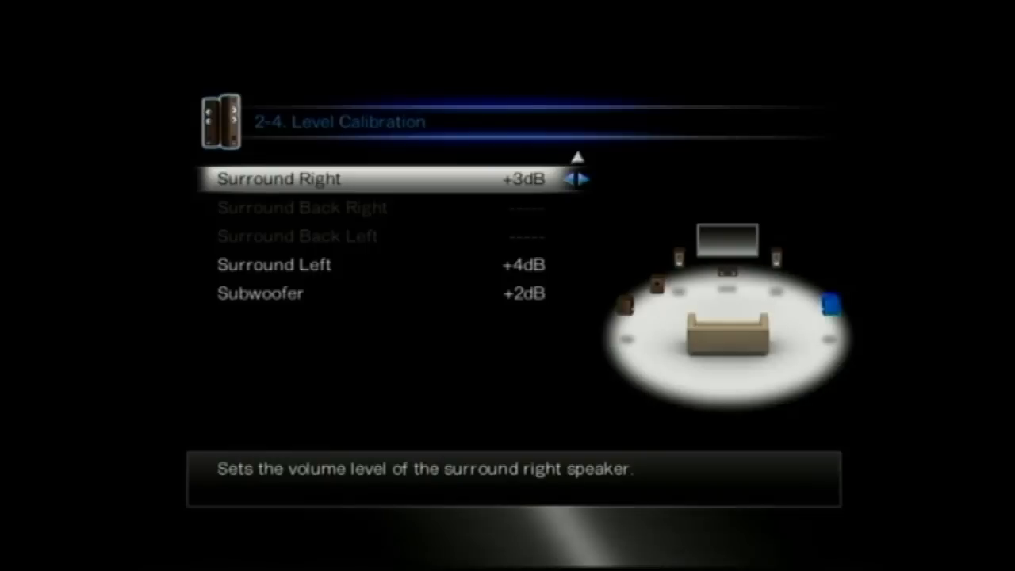
{"action": "key", "text": "Escape"}
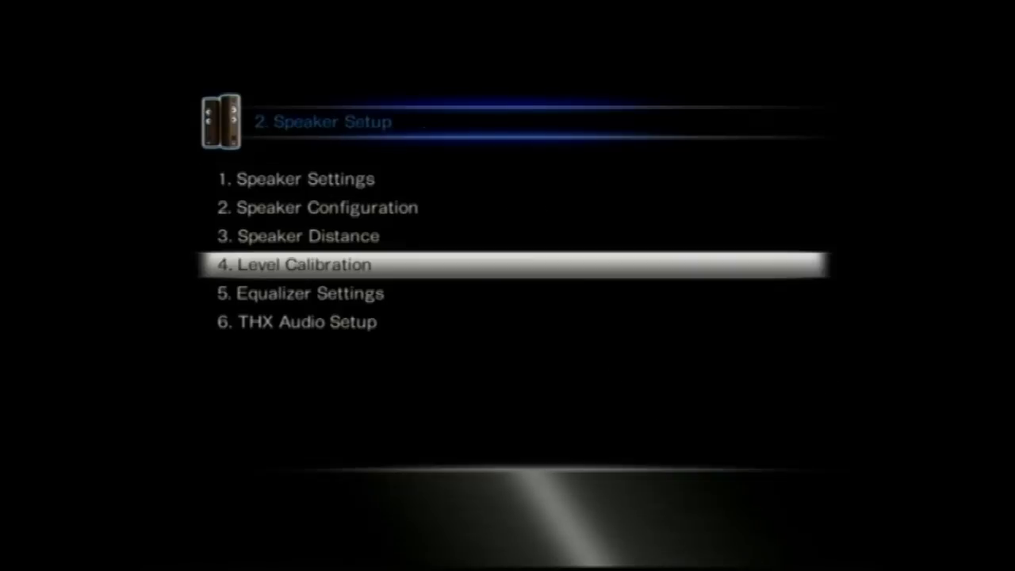
- Set Equalizer to Manual and select the Subwoofer channel's frequency bands
{"action": "key", "text": "Down"}
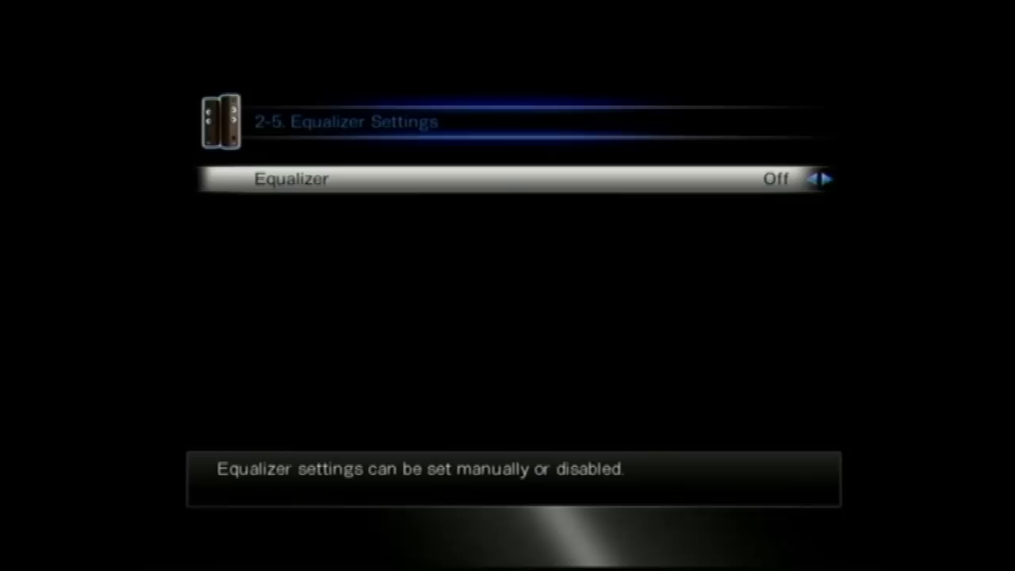
{"action": "left_click", "coordinate": [826, 177]}
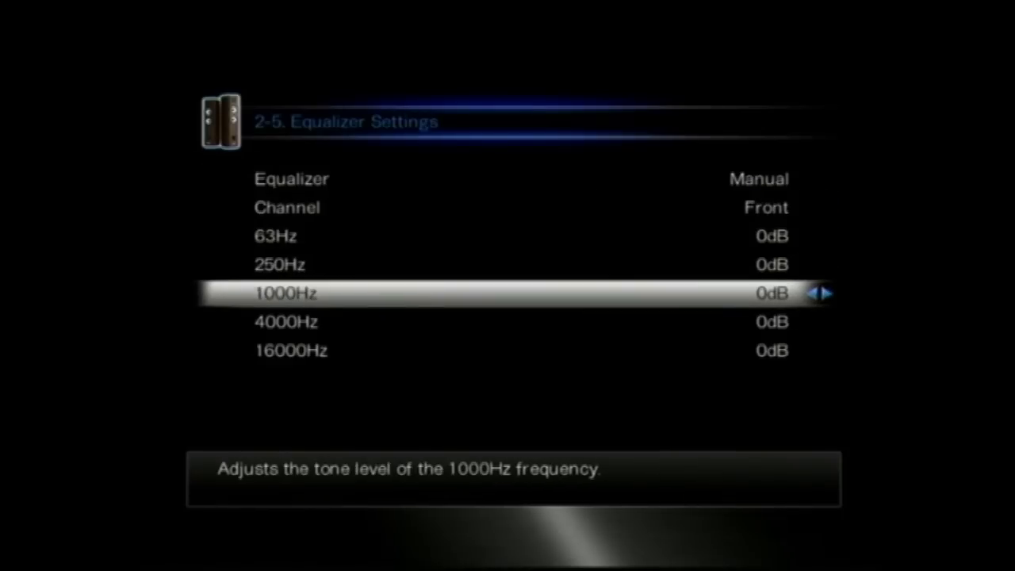
{"action": "key", "text": "up"}
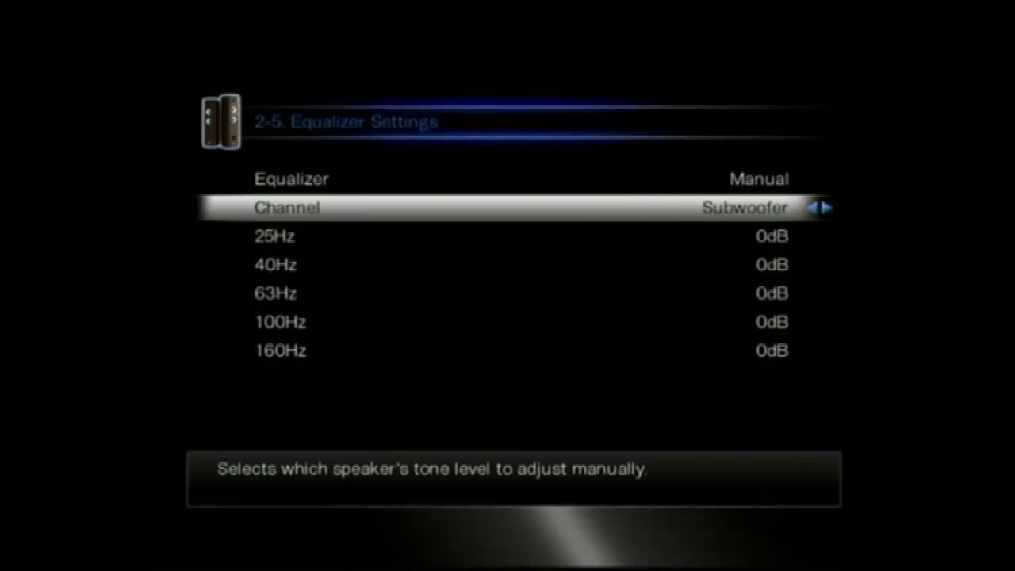
{"action": "left_click", "coordinate": [834, 208]}
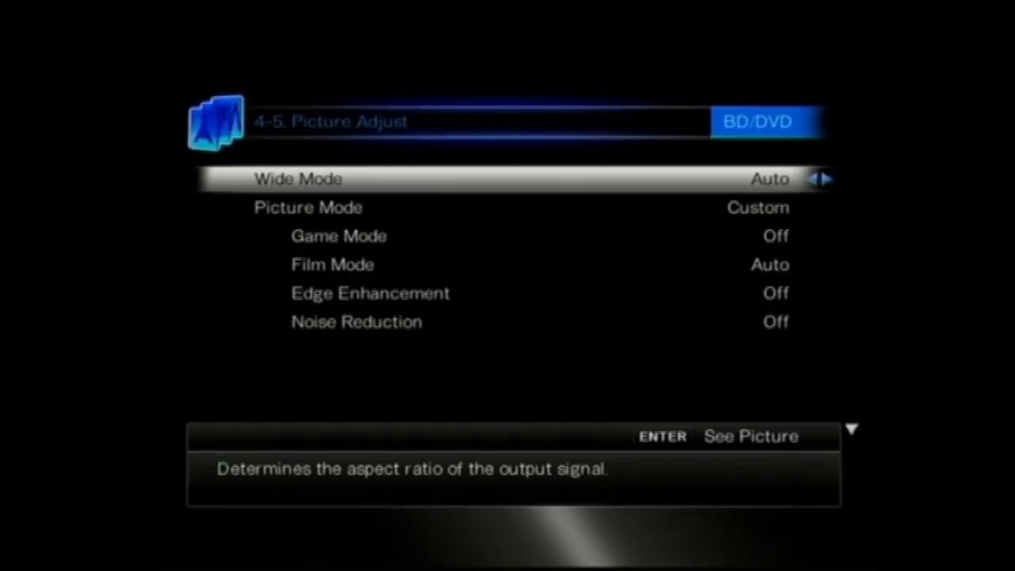
- Cycle BD/DVD Wide Mode back to Auto, set Picture Mode to Cinema, then go to Audio Selector
{"action": "left_click", "coordinate": [827, 178]}
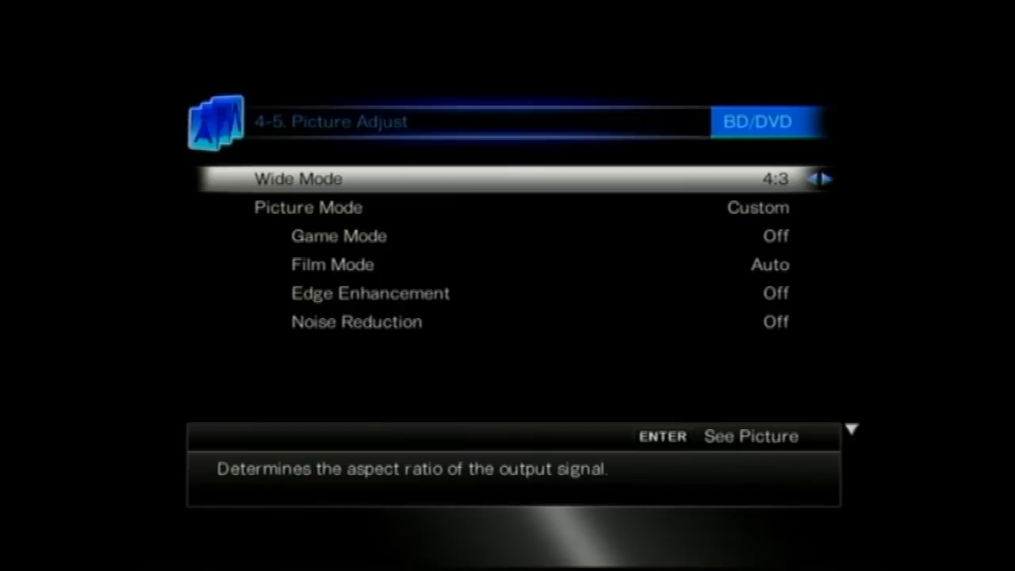
{"action": "left_click", "coordinate": [828, 178]}
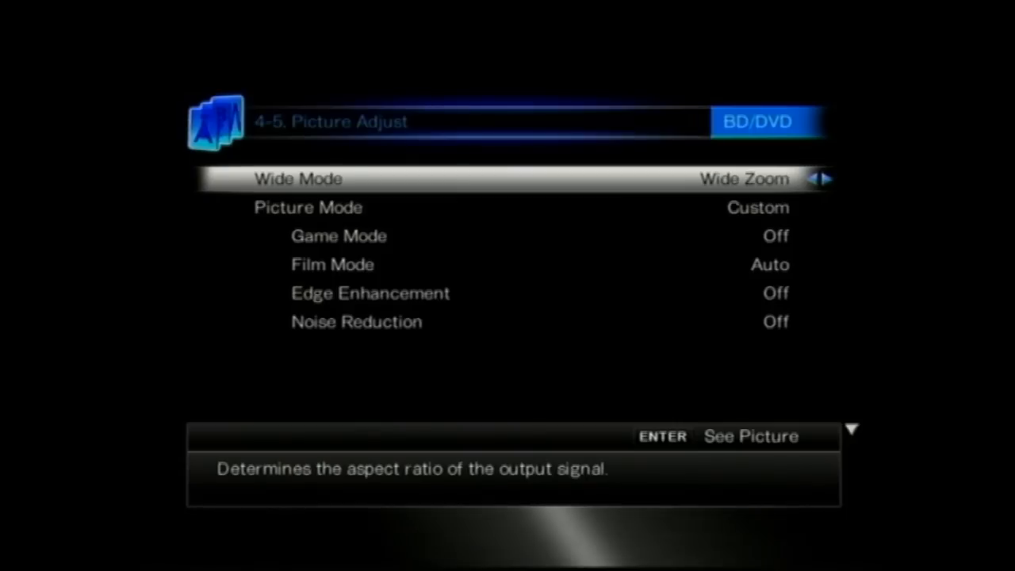
{"action": "key", "text": "down"}
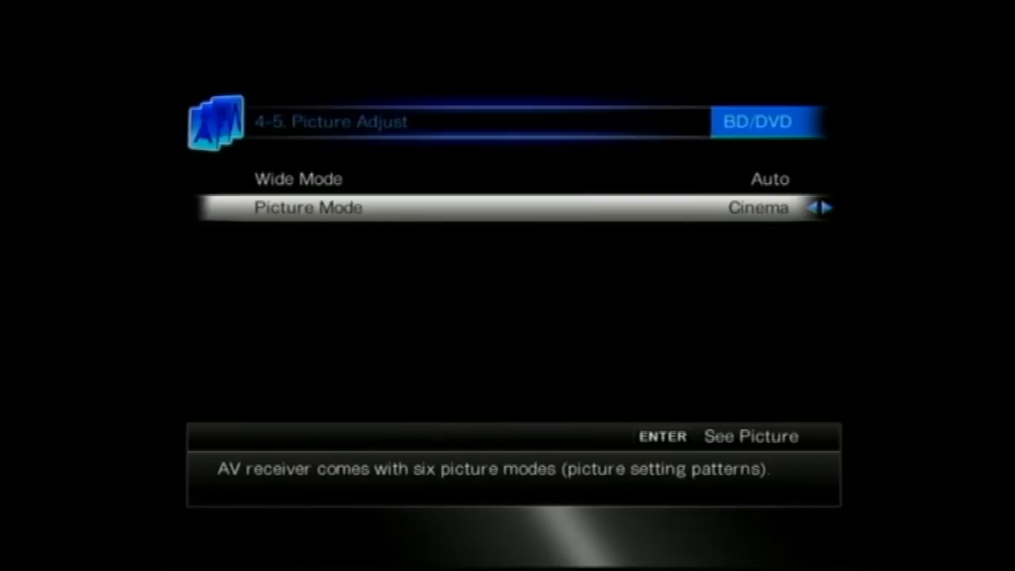
{"action": "left_click", "coordinate": [829, 207]}
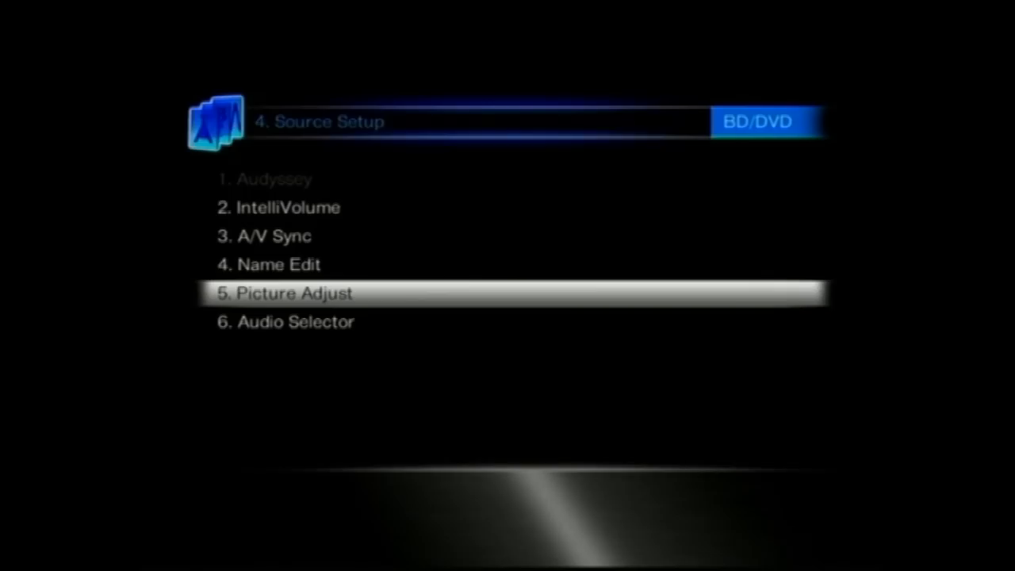
{"action": "key", "text": "Down"}
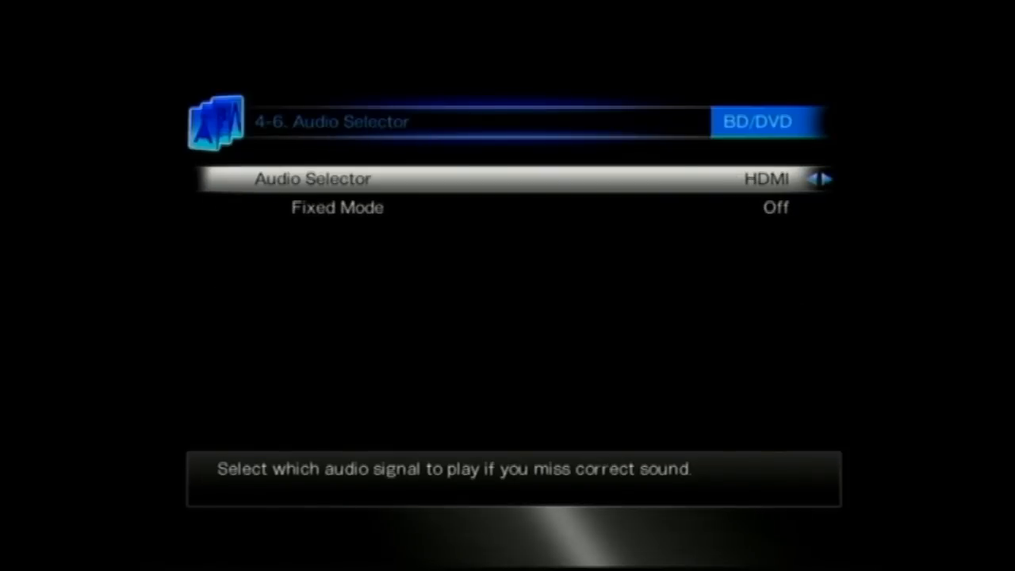
- Leave Audio Selector and cycle the BD/DVD Analog/PCM listening mode preset through six modes
{"action": "key", "text": "Down"}
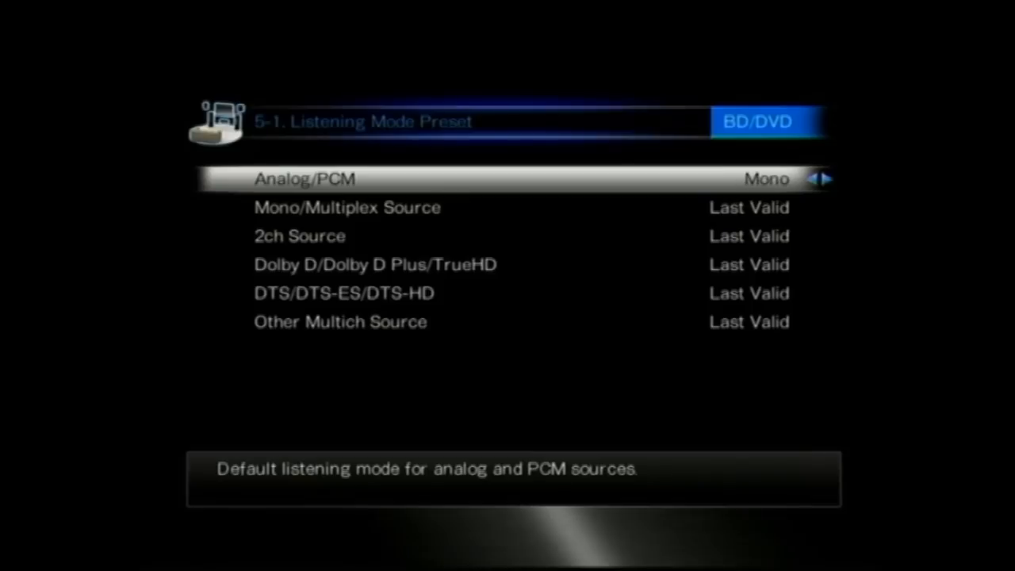
{"action": "left_click", "coordinate": [827, 177]}
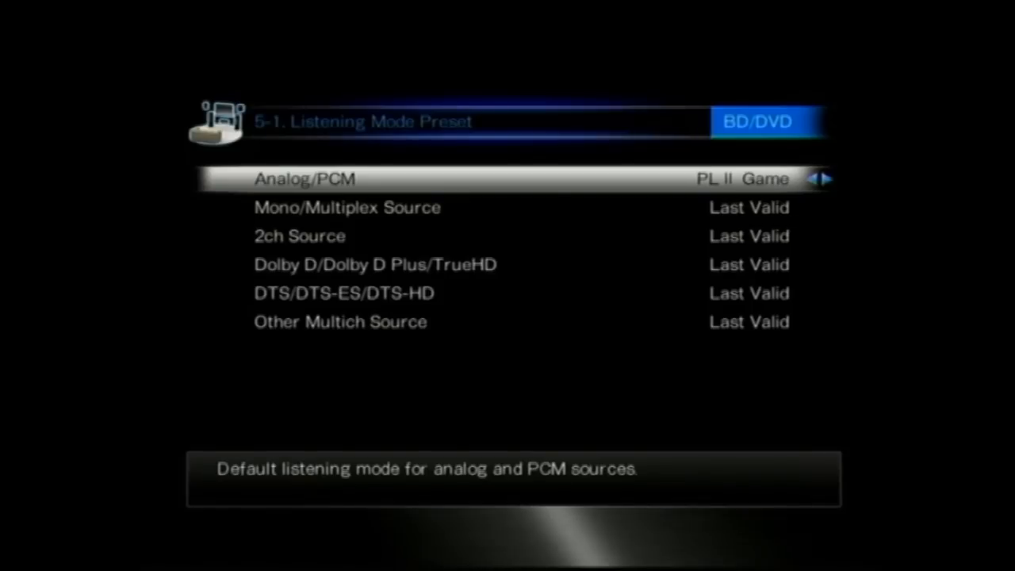
{"action": "left_click", "coordinate": [827, 178]}
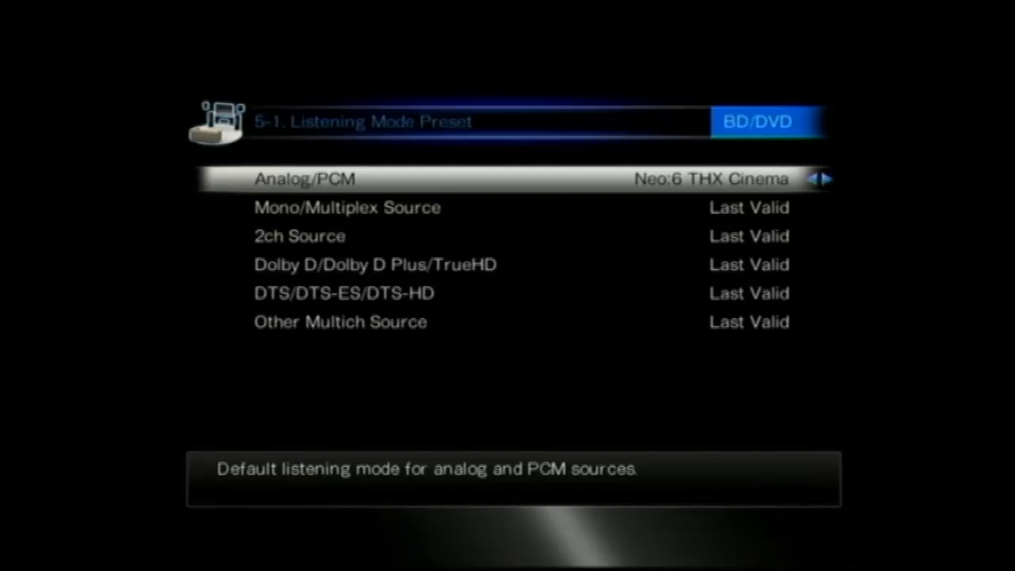
{"action": "left_click", "coordinate": [827, 177]}
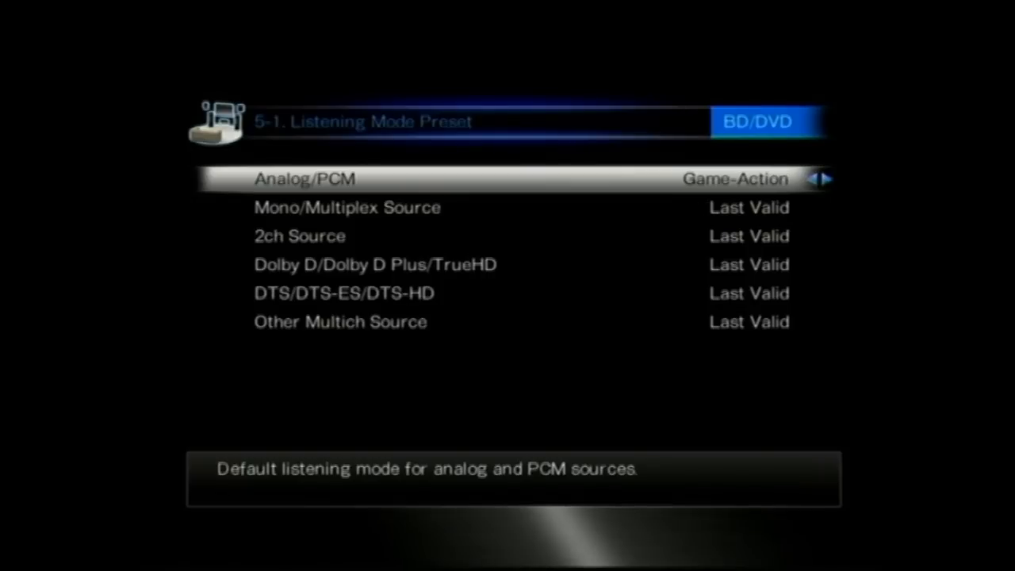
{"action": "left_click", "coordinate": [827, 177]}
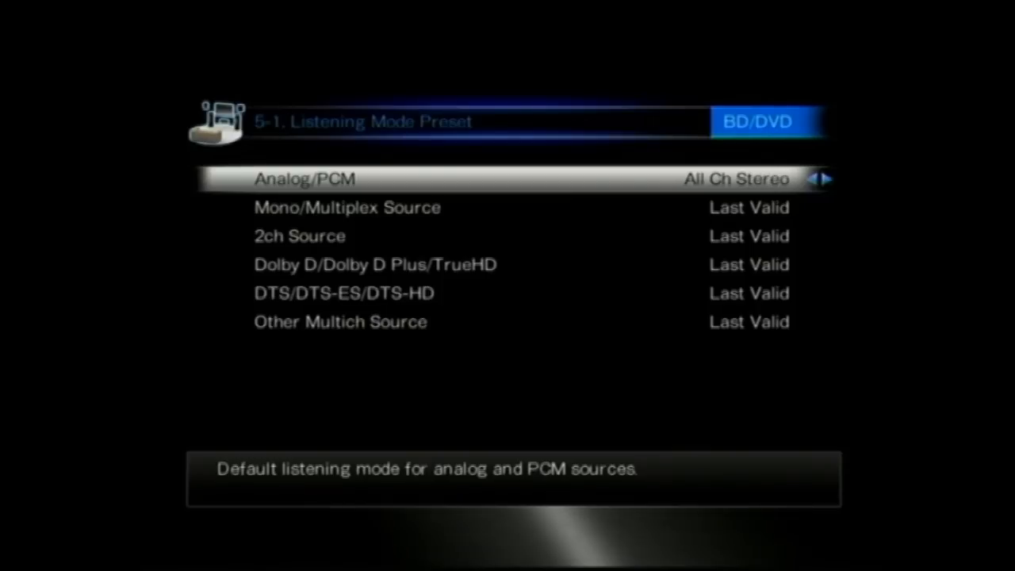
{"action": "left_click", "coordinate": [828, 177]}
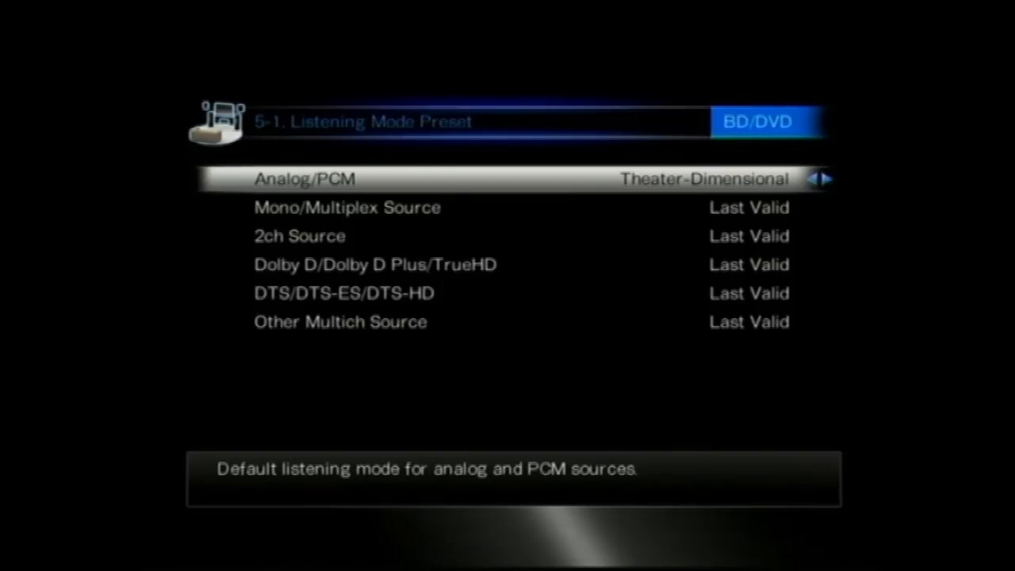
{"action": "left_click", "coordinate": [827, 177]}
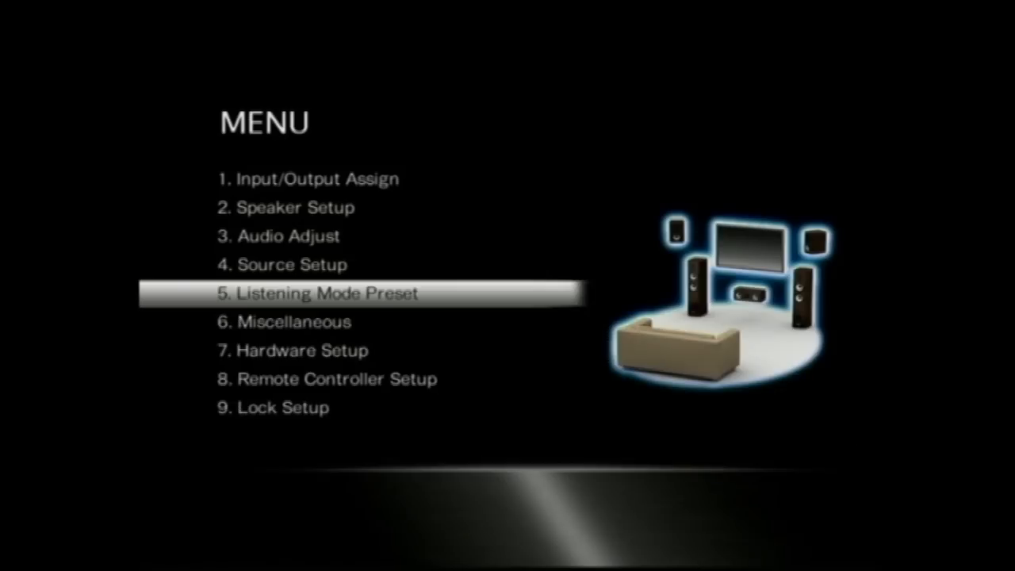
- In Volume Setup switch Volume Display to Relative(THX), then move on to Remote ID
{"action": "key", "text": "Down"}
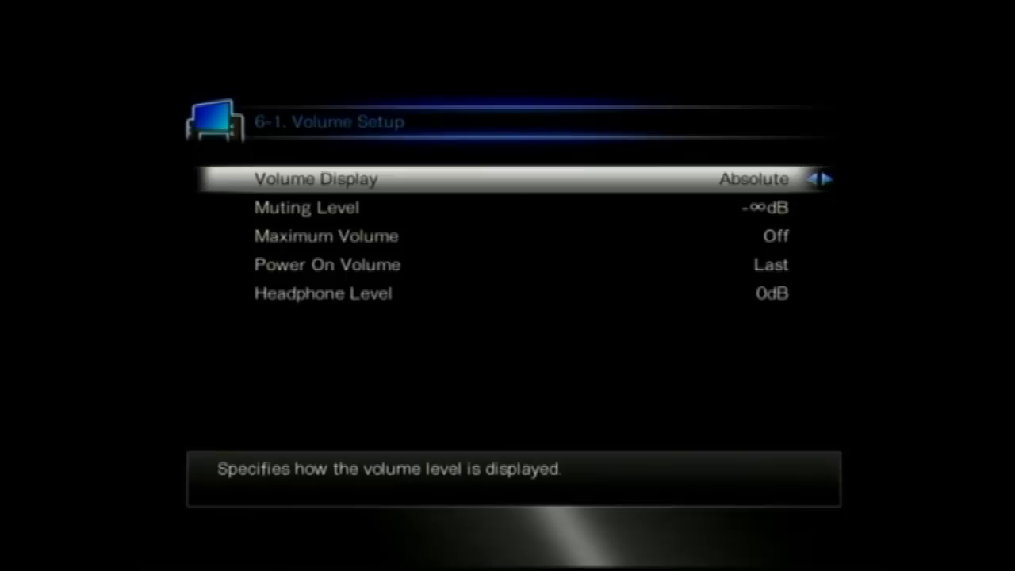
{"action": "left_click", "coordinate": [829, 178]}
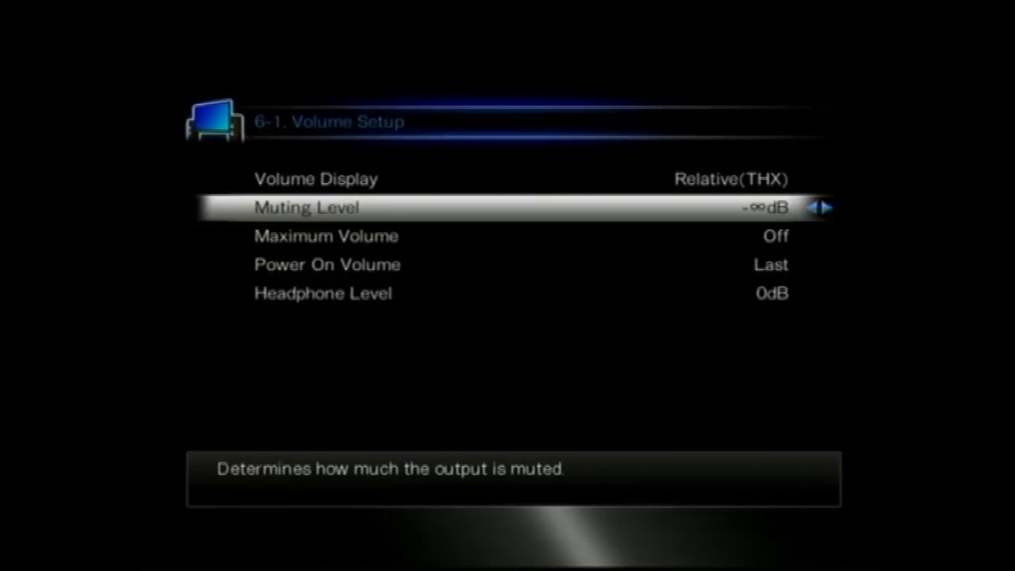
{"action": "key", "text": "down"}
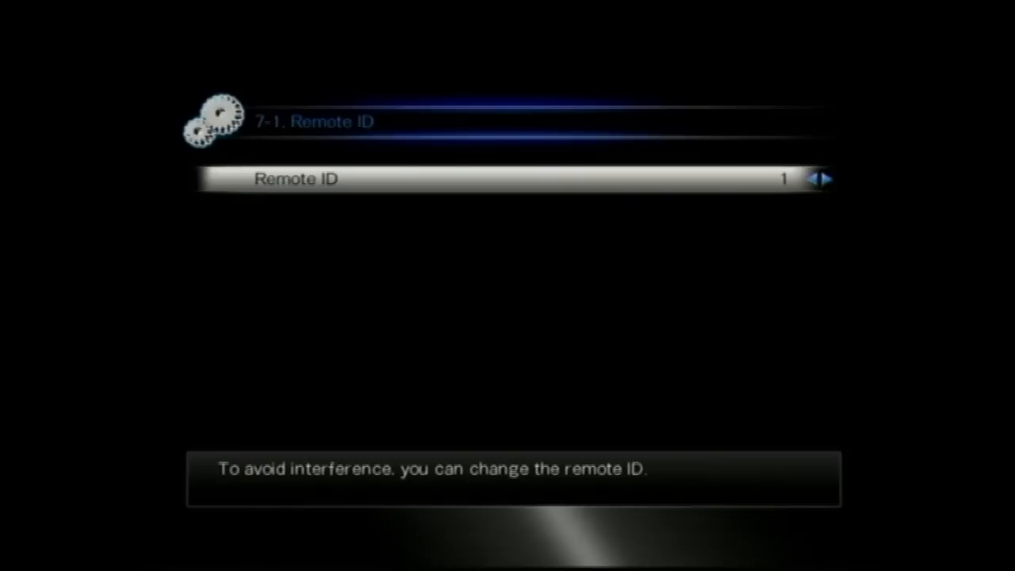
- Set the Remote ID to 2, view the HDMI settings, and turn Auto Standby Off
{"action": "left_click", "coordinate": [828, 177]}
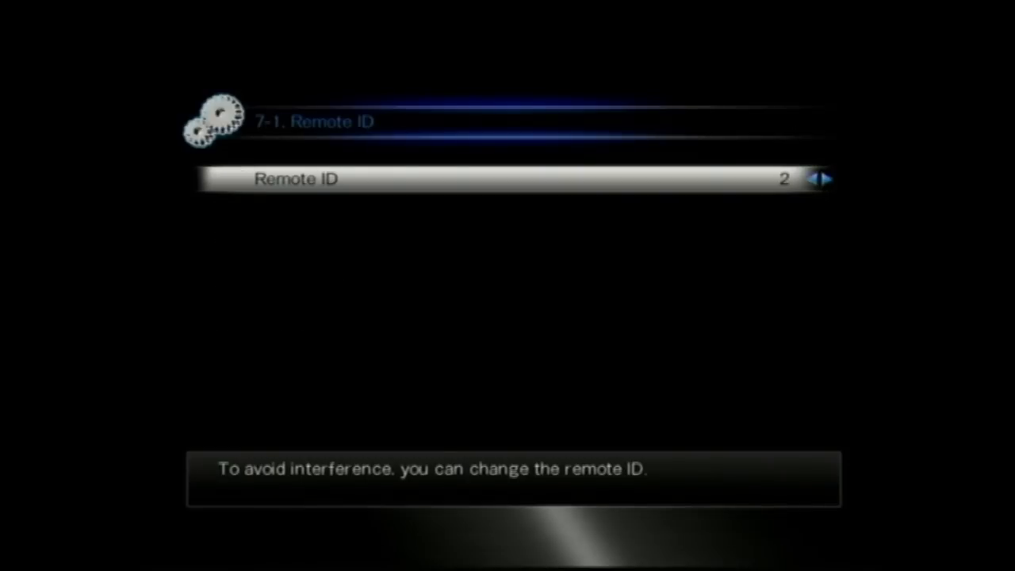
{"action": "left_click", "coordinate": [812, 177]}
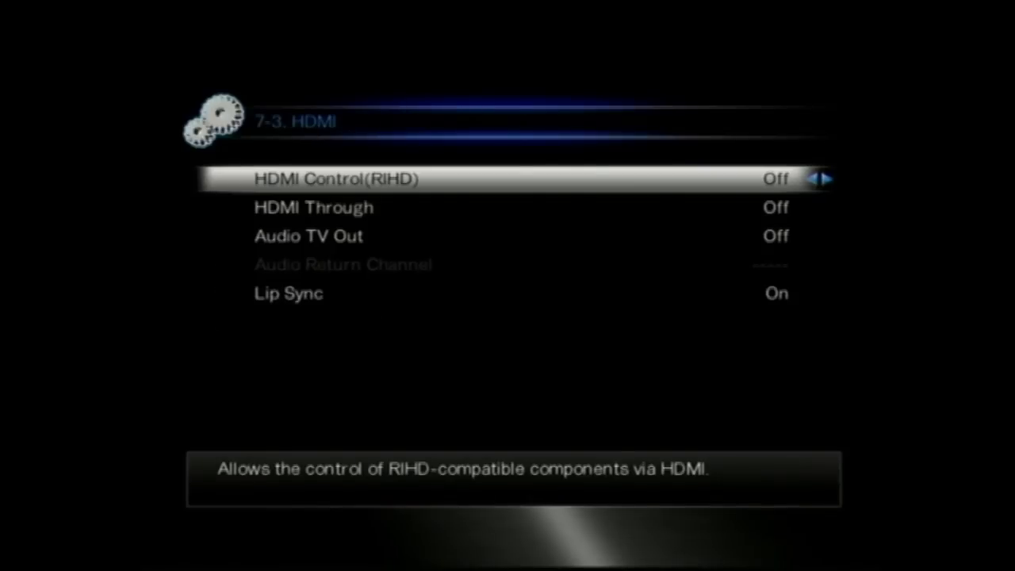
{"action": "left_click", "coordinate": [828, 178]}
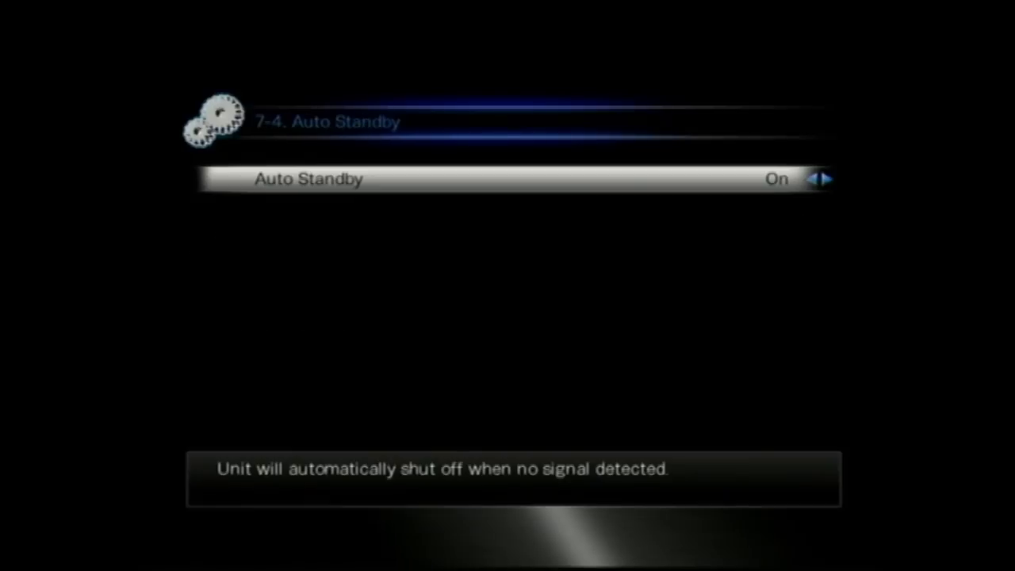
{"action": "left_click", "coordinate": [827, 178]}
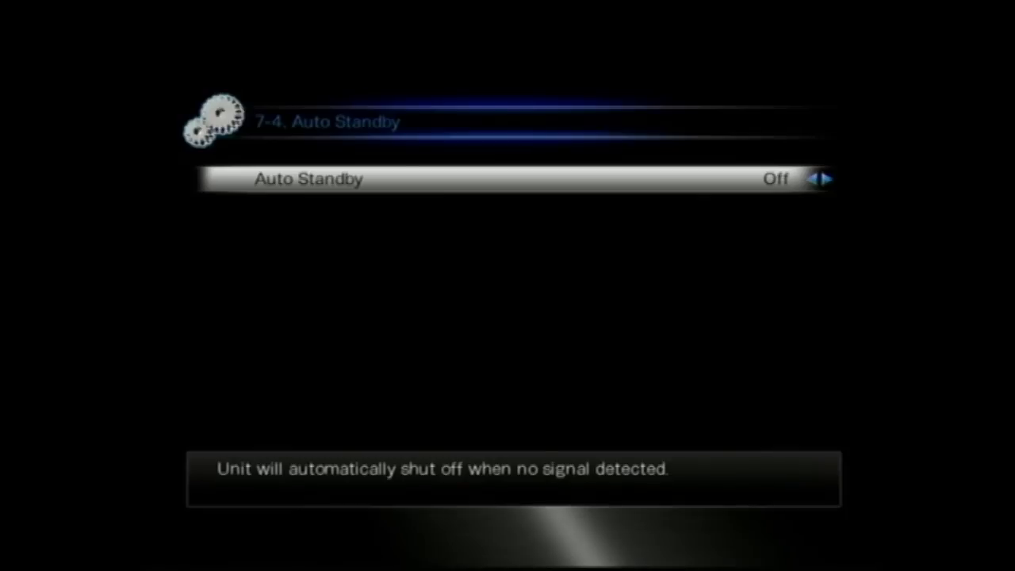
- Review the 7-5 Network settings and return to the receiver's main menu
{"action": "left_click", "coordinate": [827, 178]}
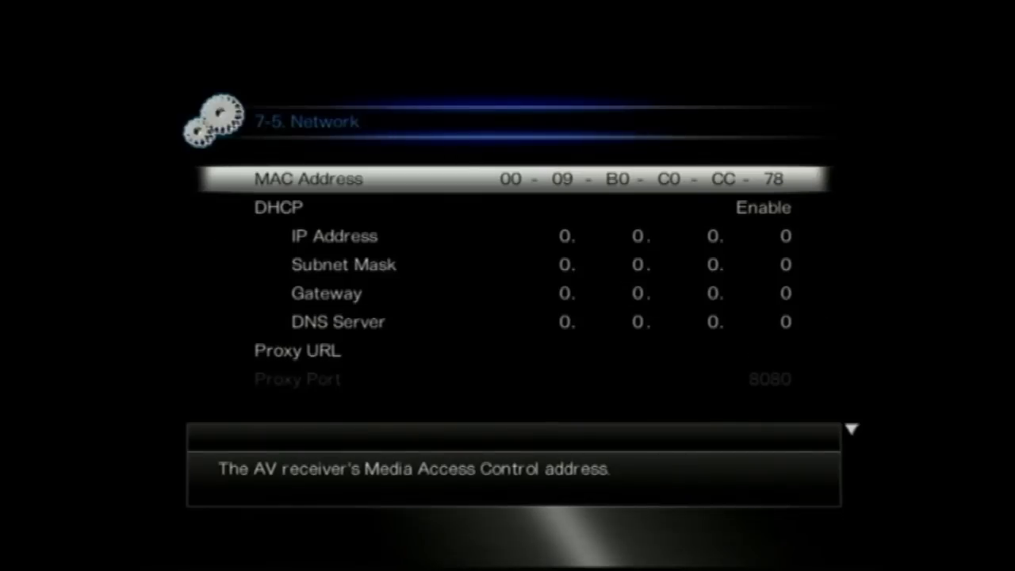
{"action": "scroll", "scroll_direction": "down", "scroll_amount": 3}
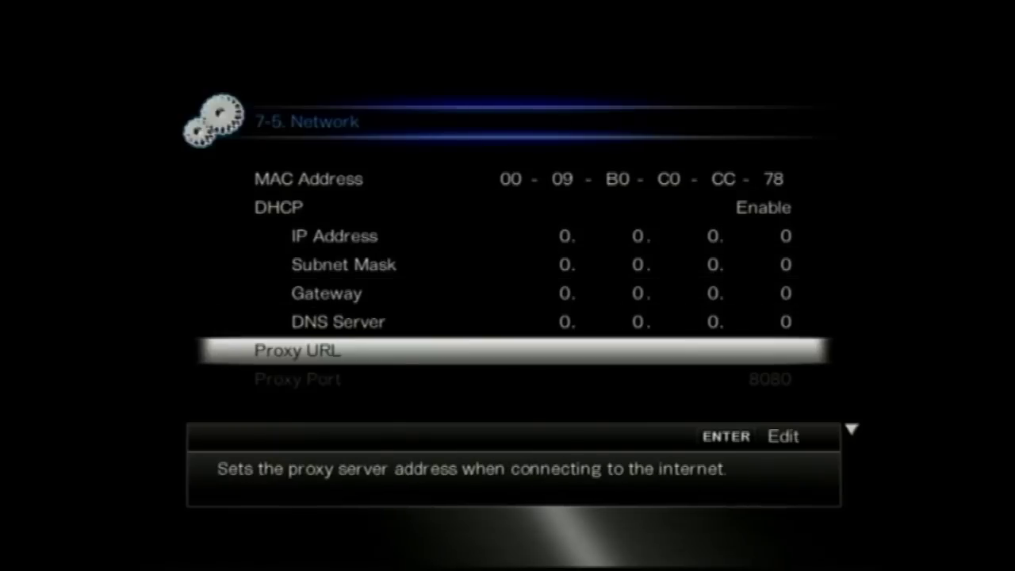
{"action": "scroll", "scroll_direction": "down", "scroll_amount": 3}
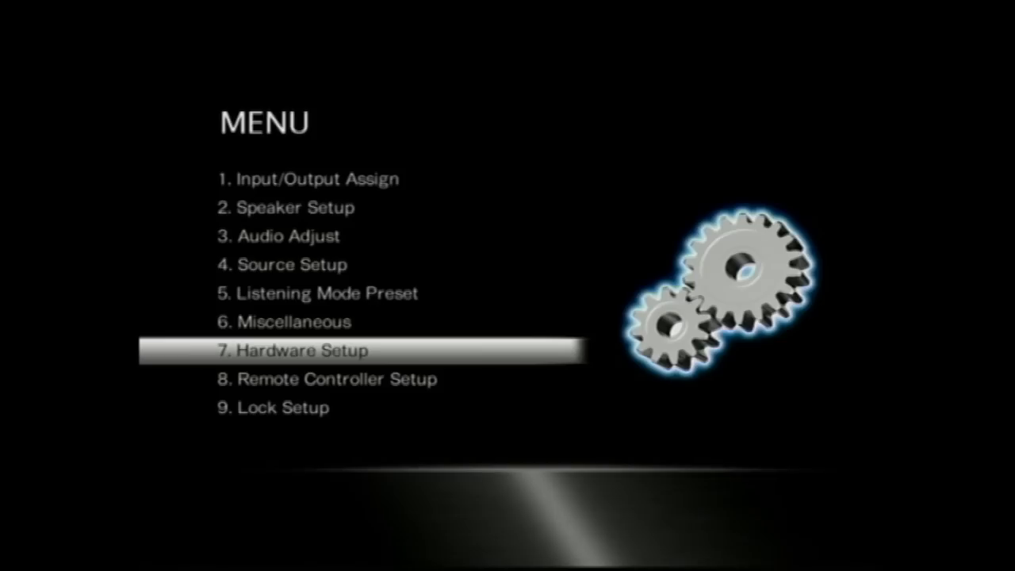
- Highlight 8. Remote Controller Setup and exit the on-screen setup menu
{"action": "key", "text": "Down"}
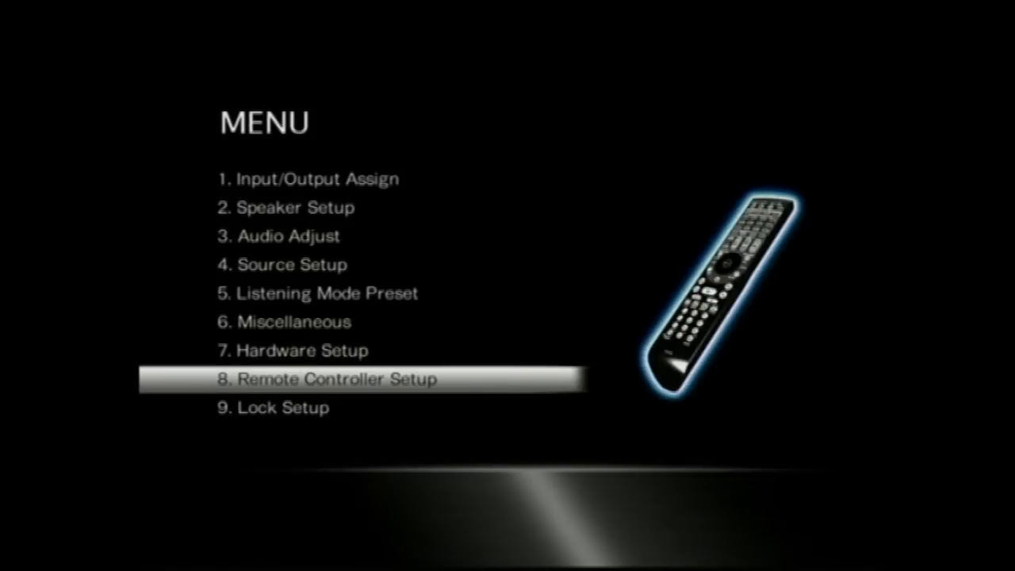
{"action": "left_click", "coordinate": [324, 379]}
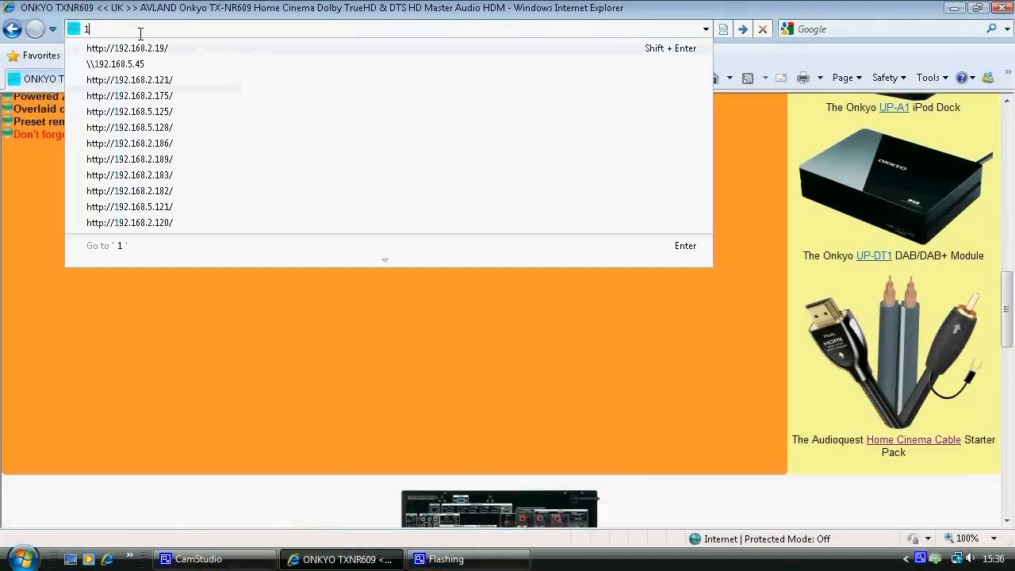
- Enter the receiver's IP address, view My Favorites, then show the Network setting page with DHCP on
{"action": "type", "text": "92.168.2.19/"}
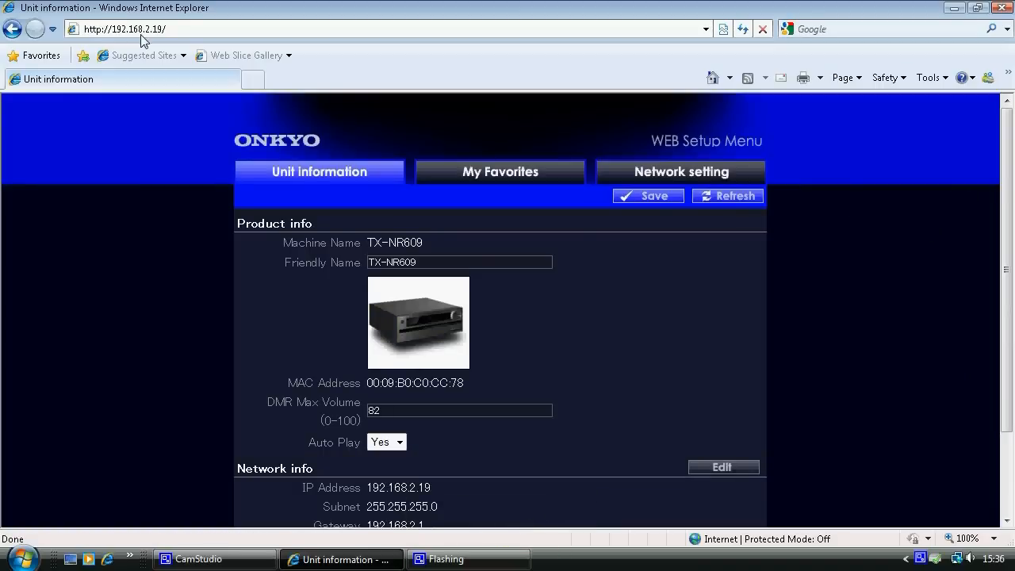
{"action": "scroll", "scroll_direction": "down", "scroll_amount": 3}
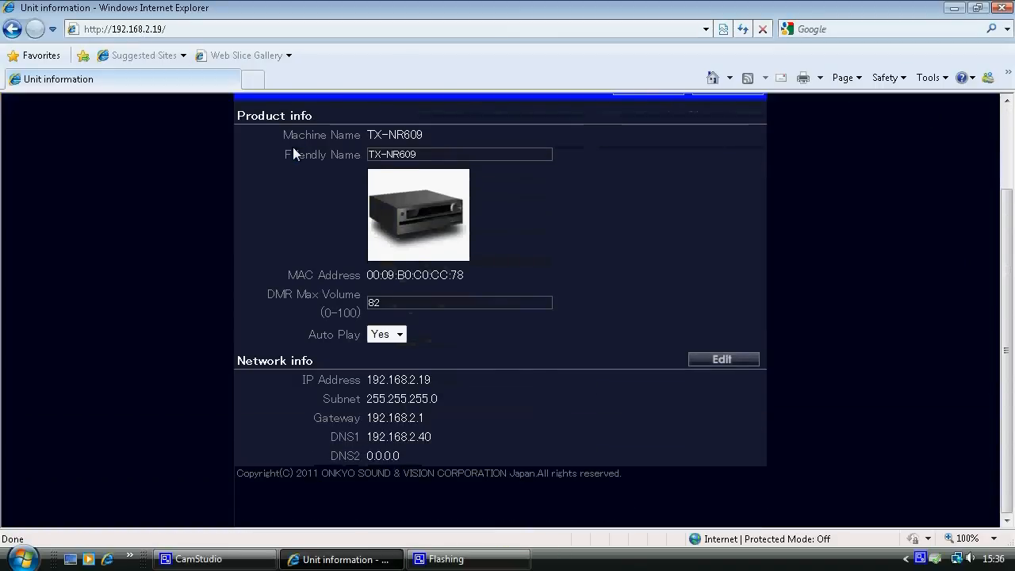
{"action": "scroll", "scroll_direction": "up", "scroll_amount": 3}
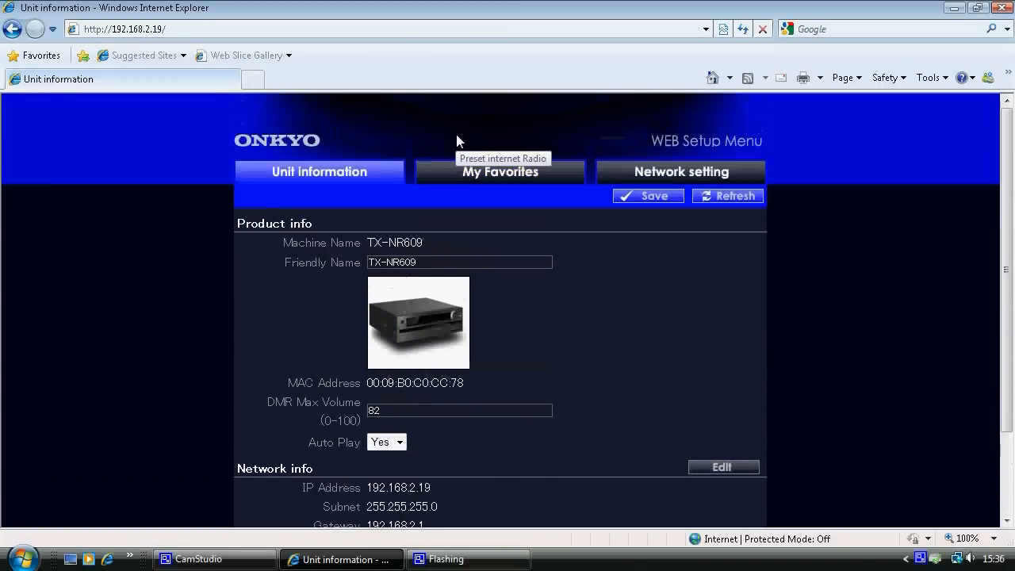
{"action": "left_click", "coordinate": [500, 171]}
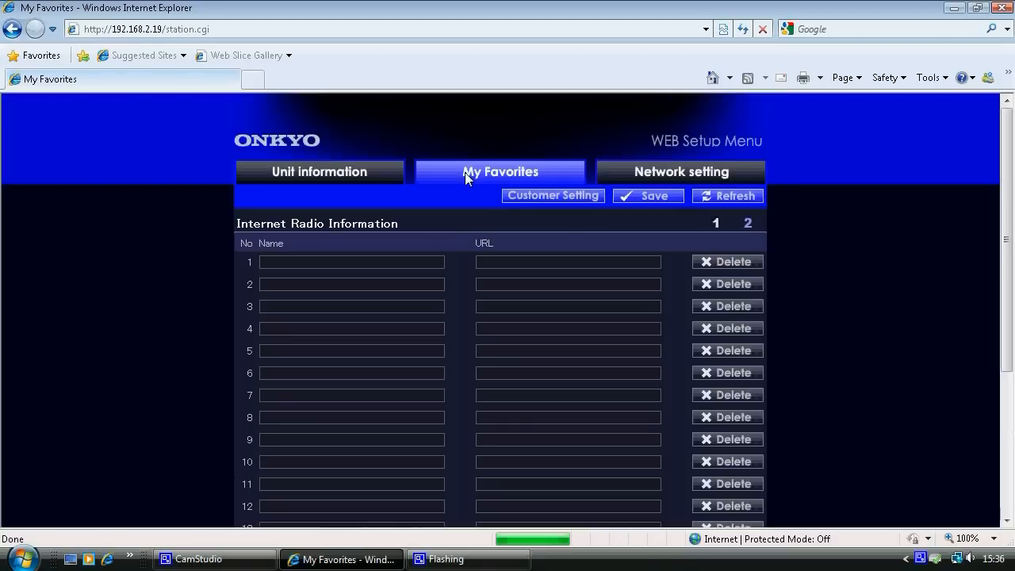
{"action": "mouse_move", "coordinate": [676, 183]}
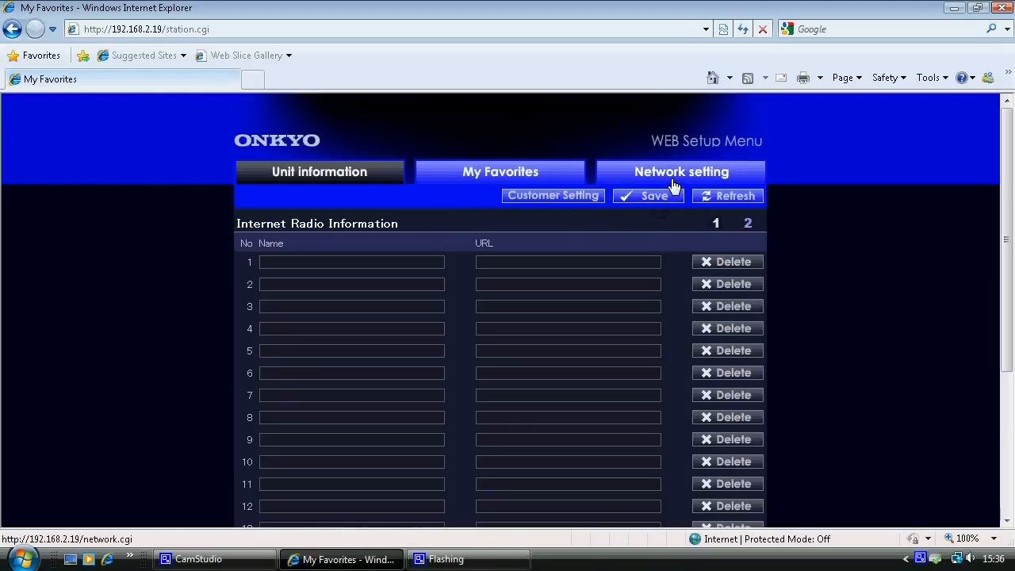
{"action": "left_click", "coordinate": [682, 172]}
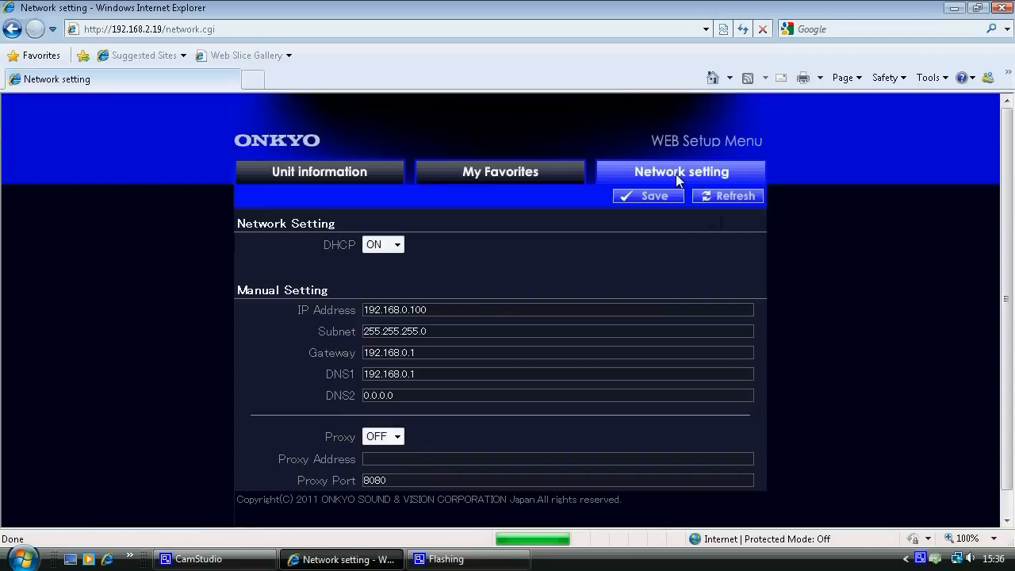
{"action": "mouse_move", "coordinate": [680, 171]}
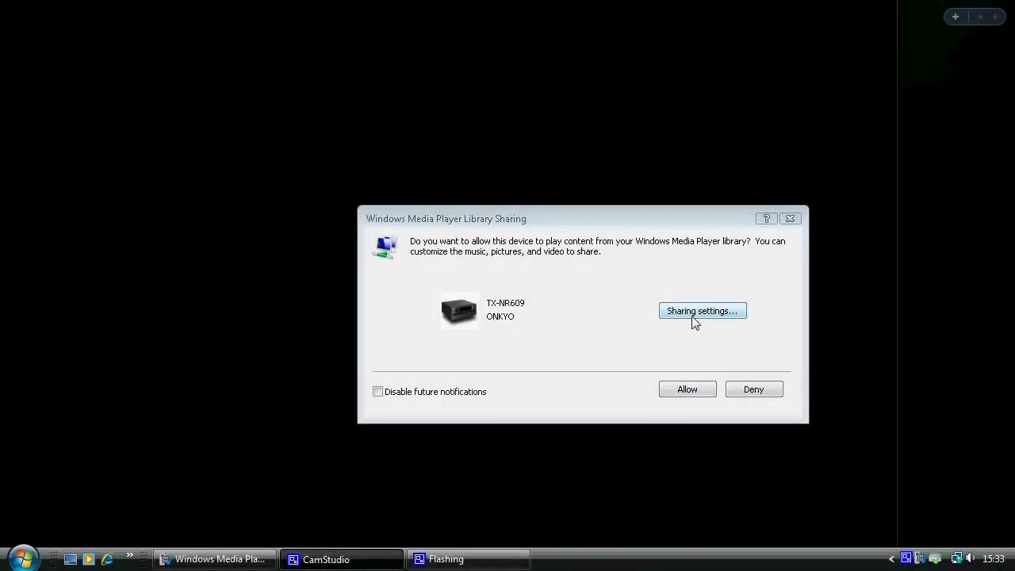
- Allow the TX-NR609 to access shared media, accept the default sharing settings and apply the change
{"action": "left_click", "coordinate": [701, 309]}
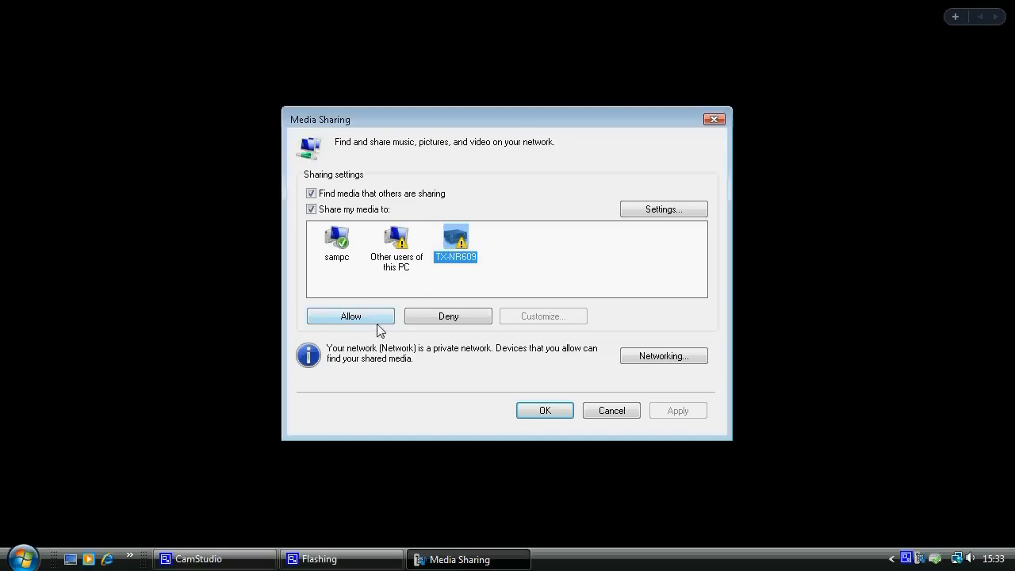
{"action": "left_click", "coordinate": [349, 315]}
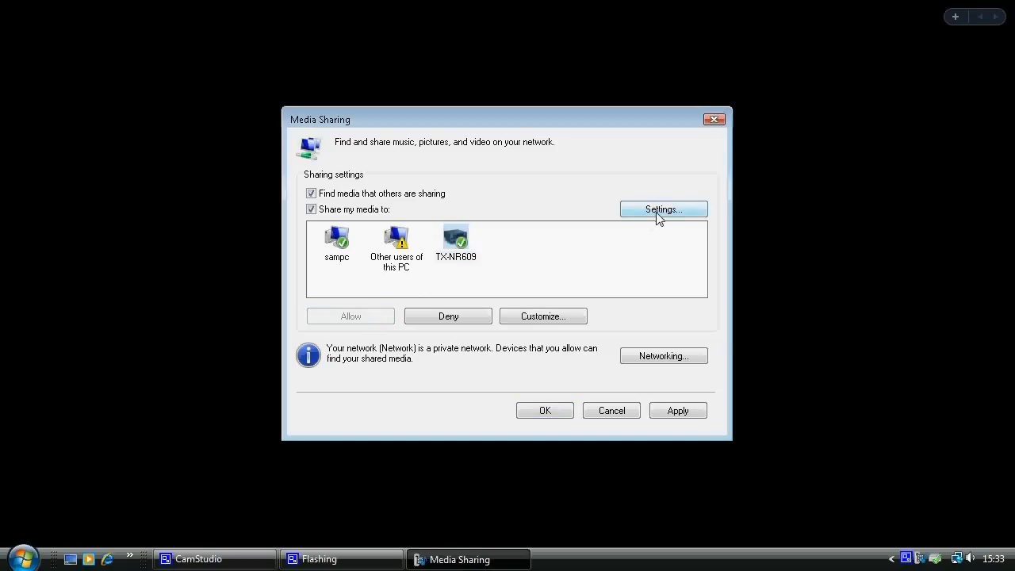
{"action": "left_click", "coordinate": [662, 209]}
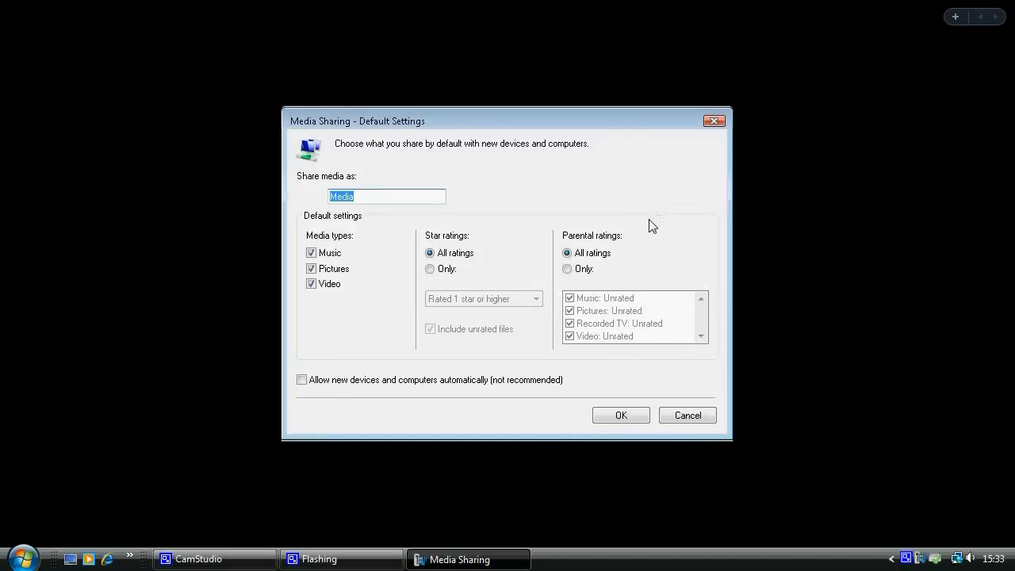
{"action": "mouse_move", "coordinate": [622, 415]}
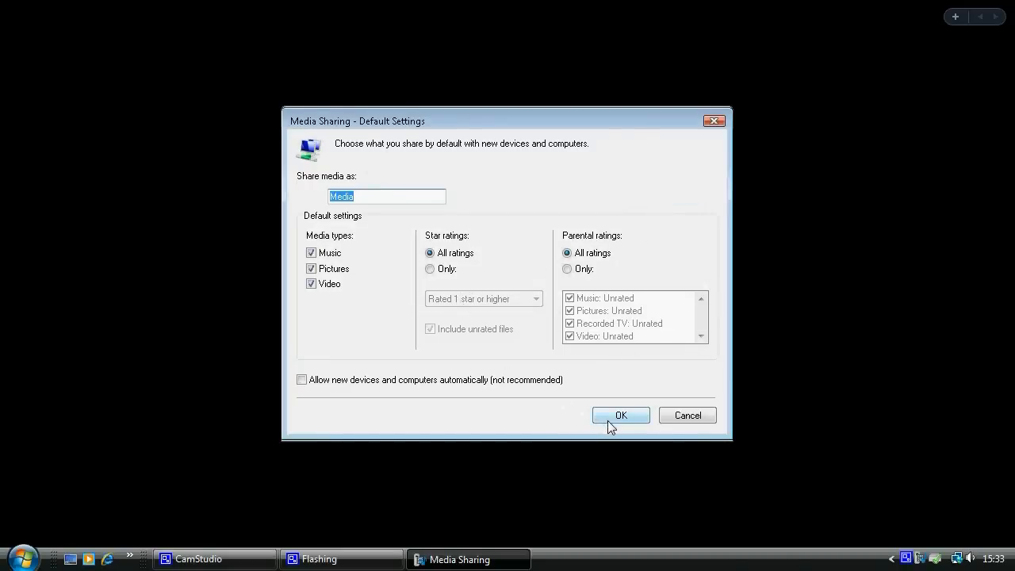
{"action": "left_click", "coordinate": [621, 416]}
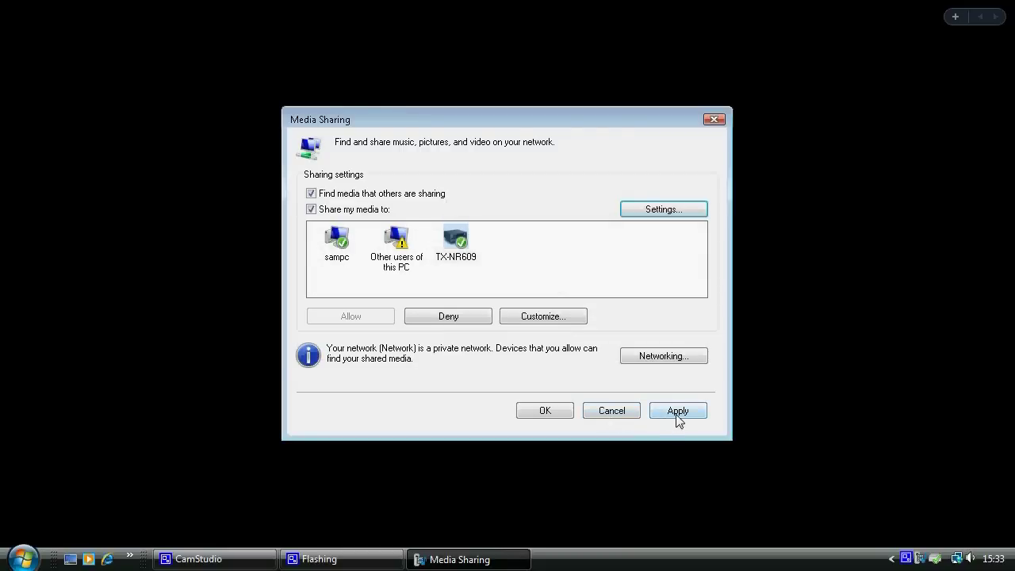
{"action": "left_click", "coordinate": [677, 409]}
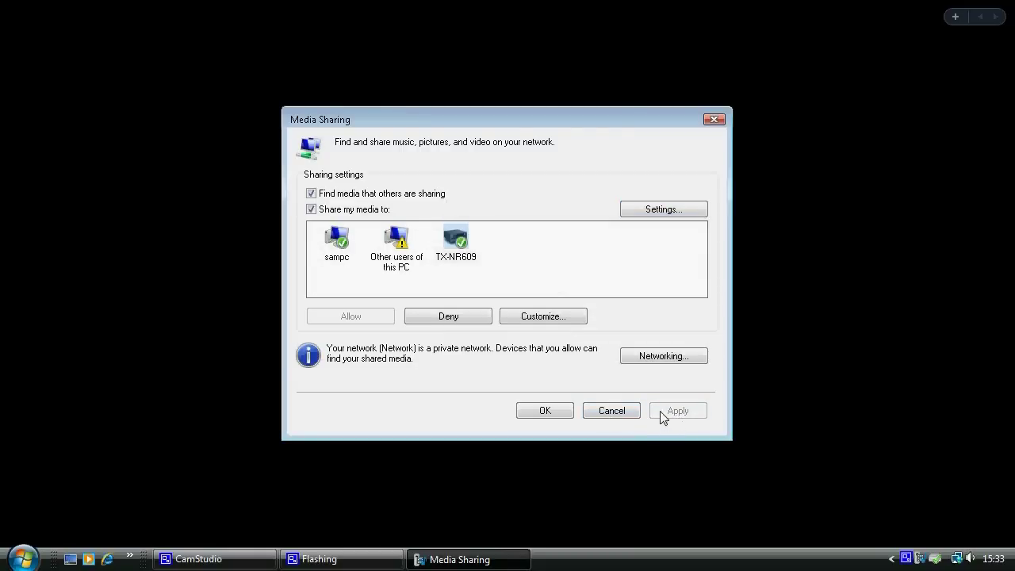
{"action": "left_click", "coordinate": [663, 355]}
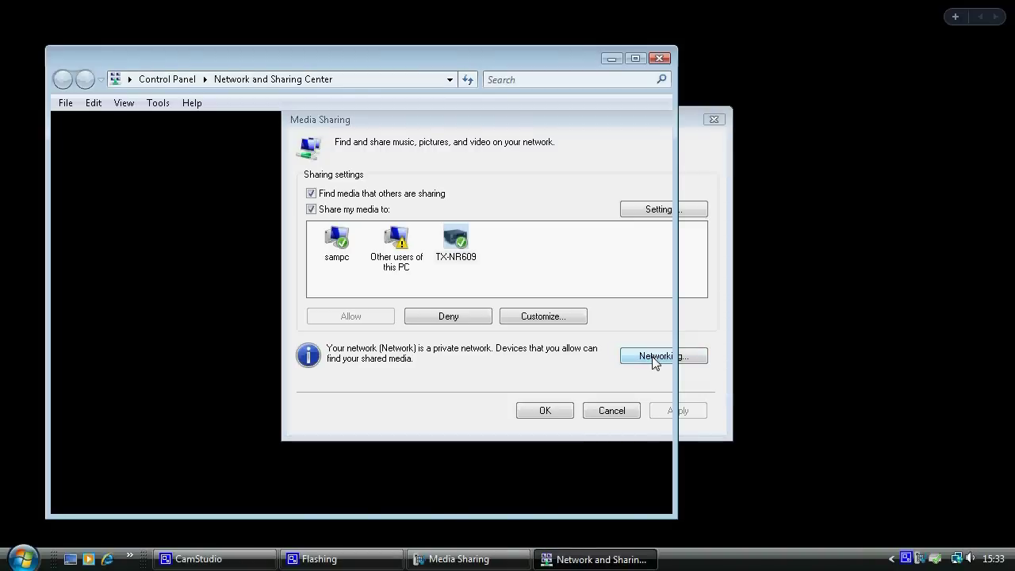
- Confirm Media sharing shows On in Network and Sharing Center, then close it and the Media Sharing dialog
{"action": "left_click", "coordinate": [663, 355]}
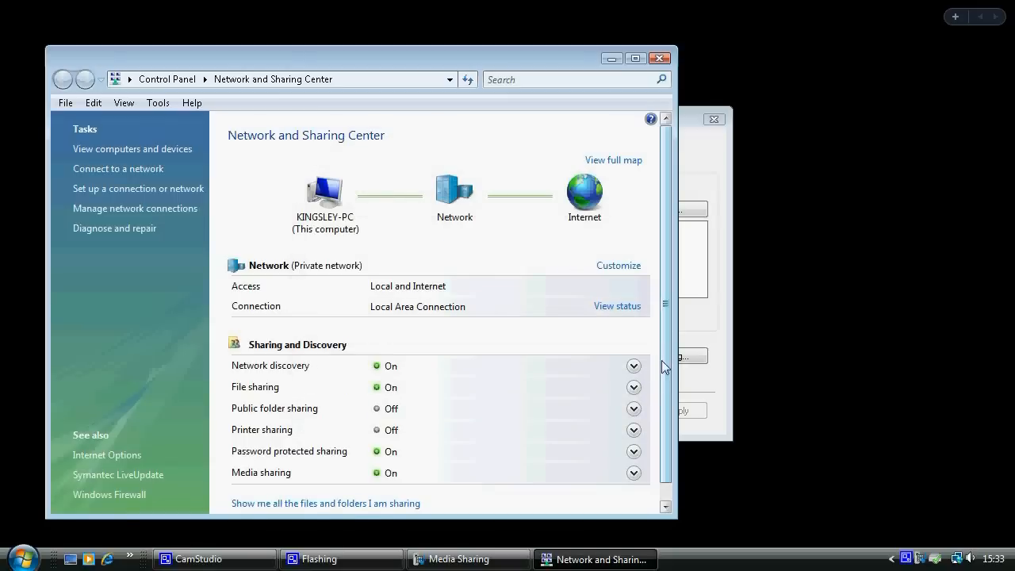
{"action": "left_click", "coordinate": [634, 473]}
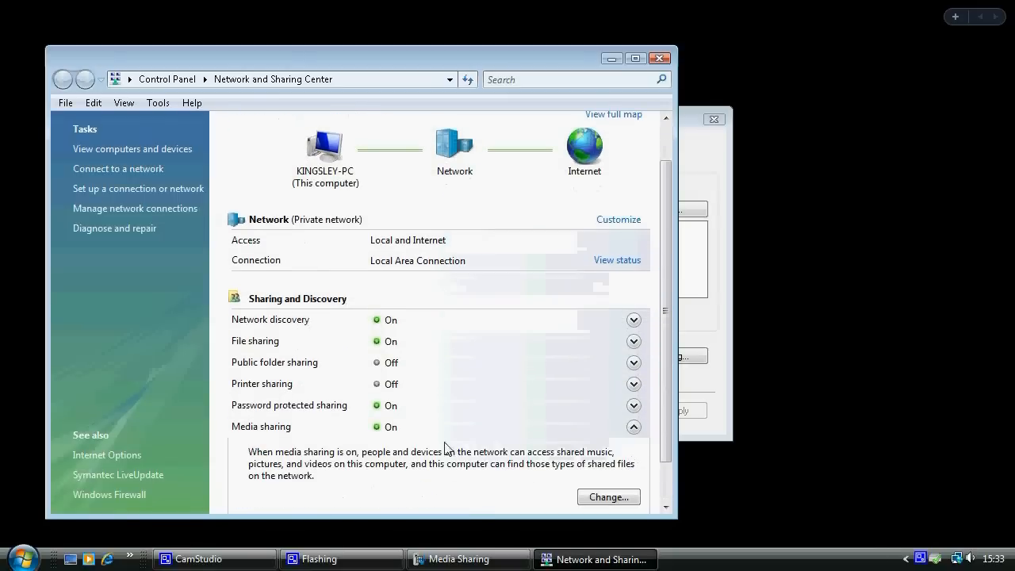
{"action": "mouse_move", "coordinate": [712, 69]}
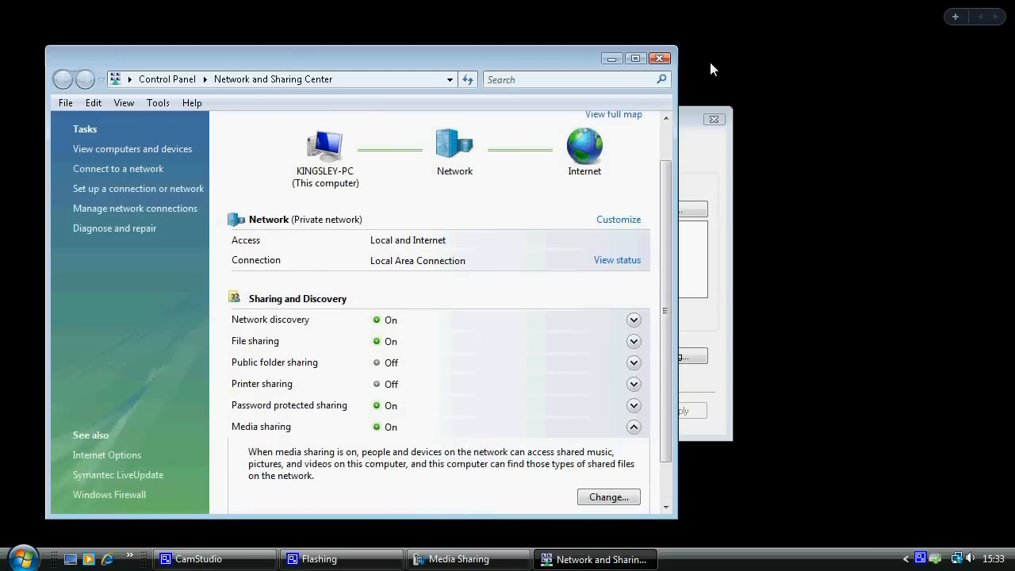
{"action": "left_click", "coordinate": [609, 496]}
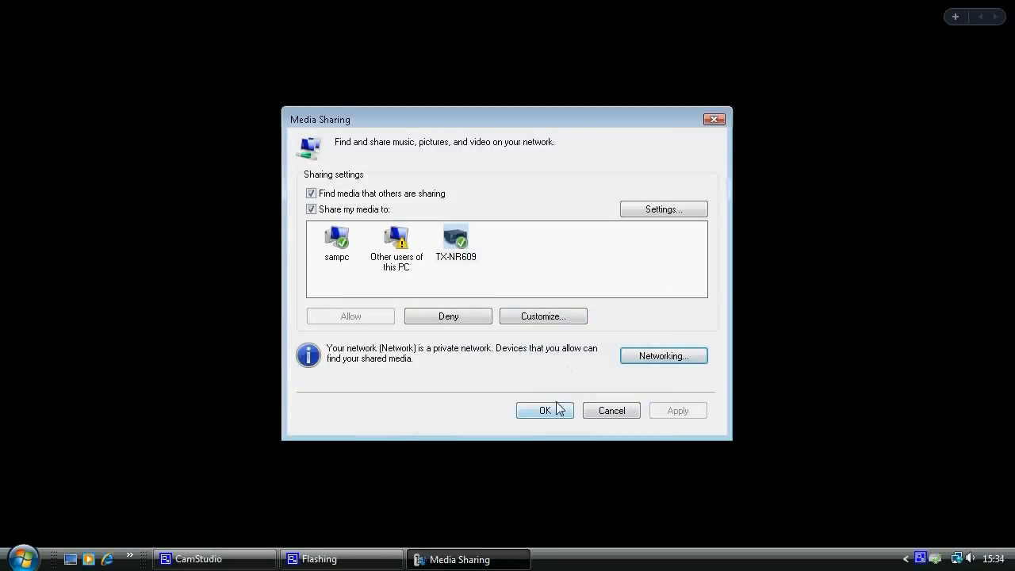
{"action": "left_click", "coordinate": [546, 409]}
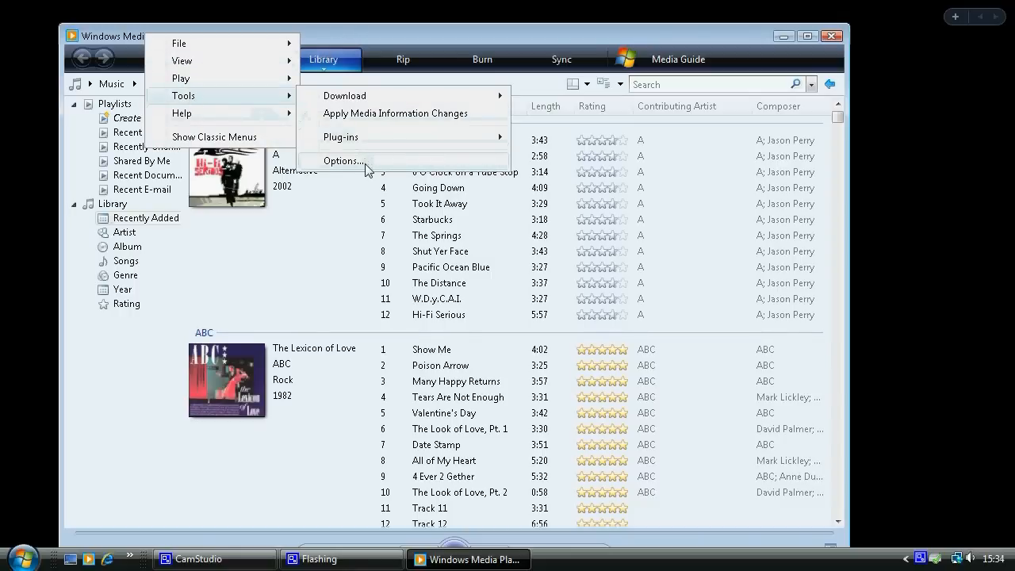
- In Tools > Options, confirm Configure Sharing on the Library tab and review the Monitor Folders list
{"action": "left_click", "coordinate": [343, 162]}
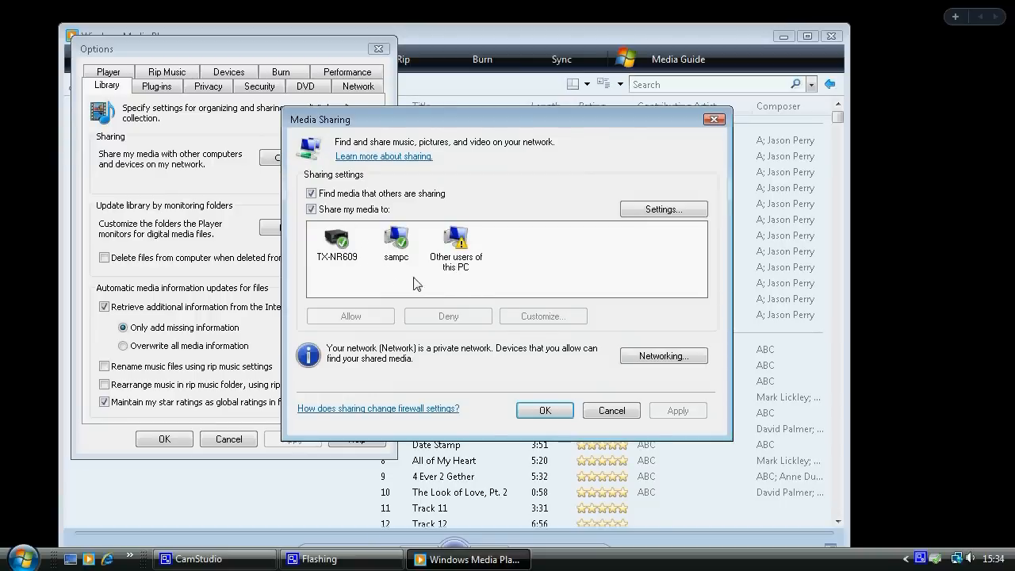
{"action": "left_click", "coordinate": [544, 409]}
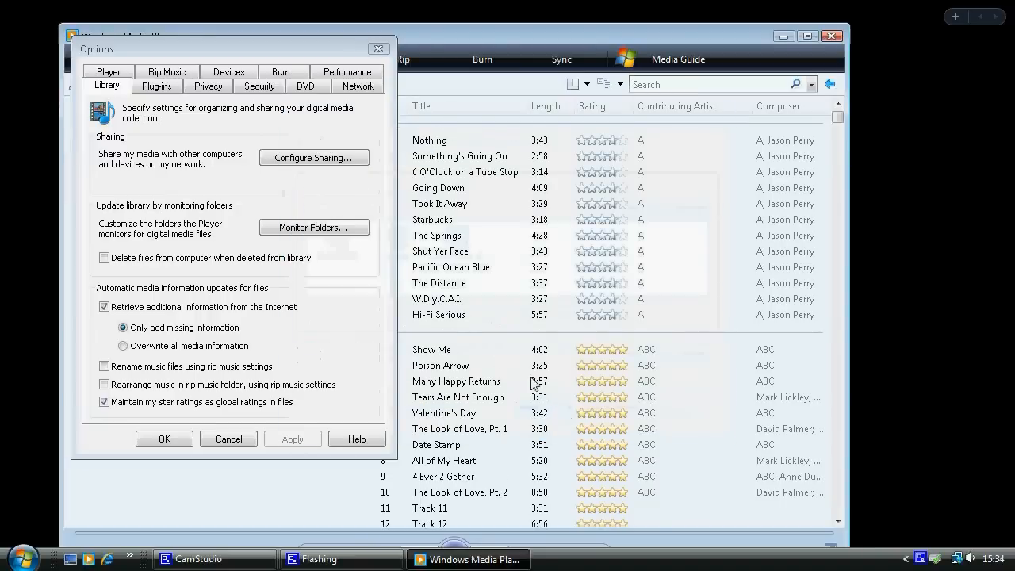
{"action": "left_click", "coordinate": [313, 228]}
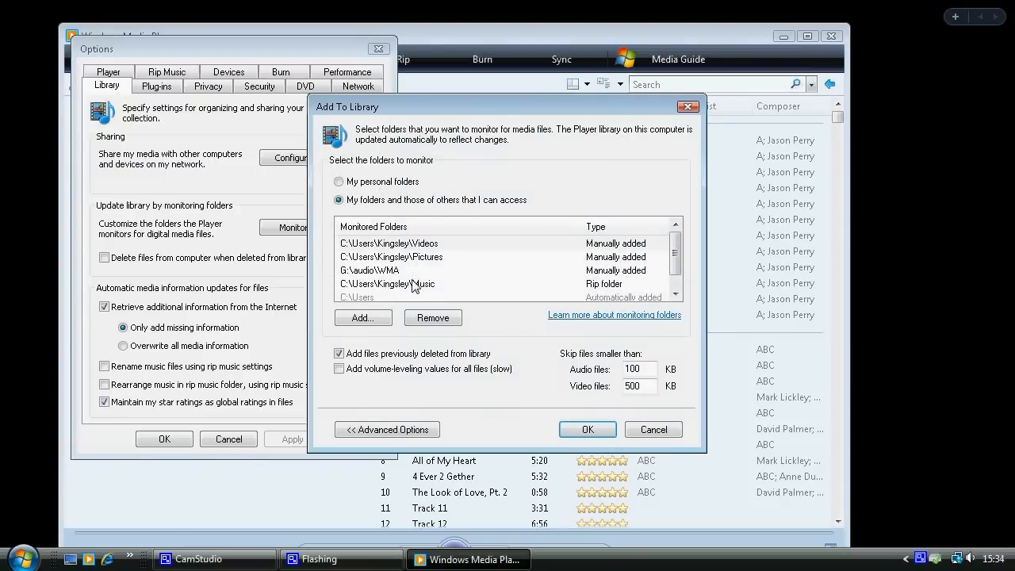
{"action": "left_click", "coordinate": [586, 428]}
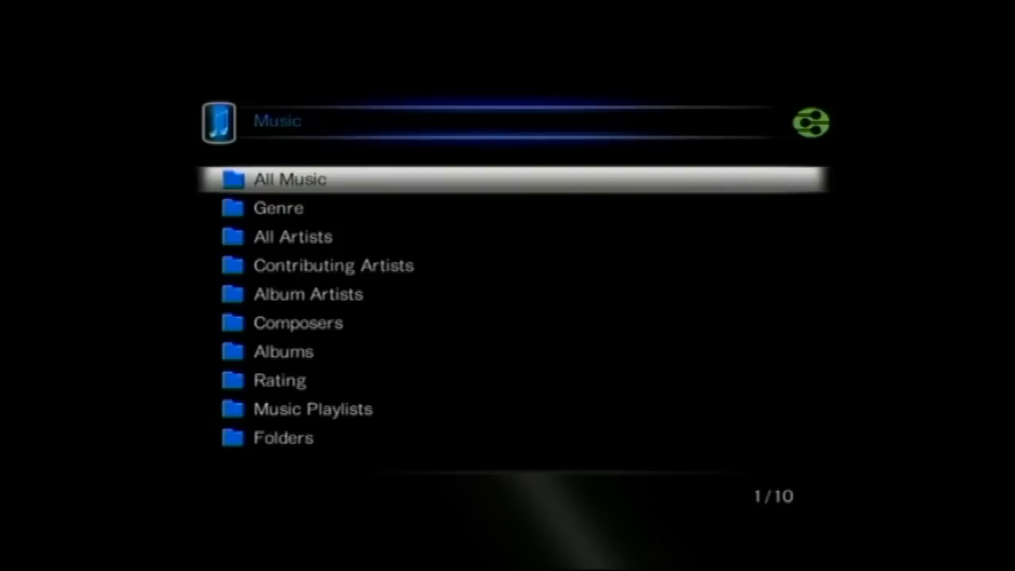
- Scroll through the DLNA All Artists list of 338 entries before returning to network services
{"action": "scroll", "scroll_direction": "down", "scroll_amount": 3}
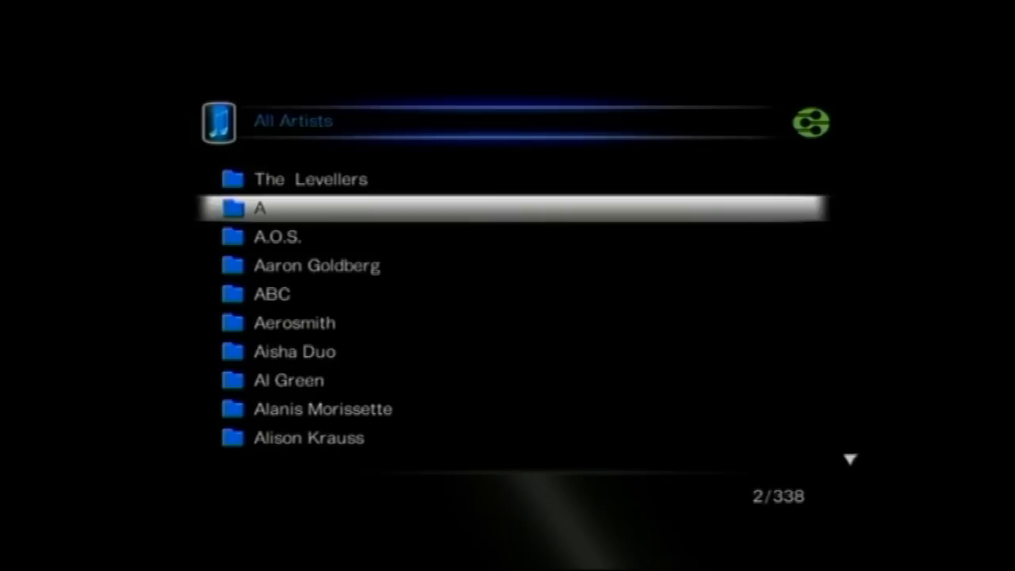
{"action": "scroll", "scroll_direction": "down", "scroll_amount": 3}
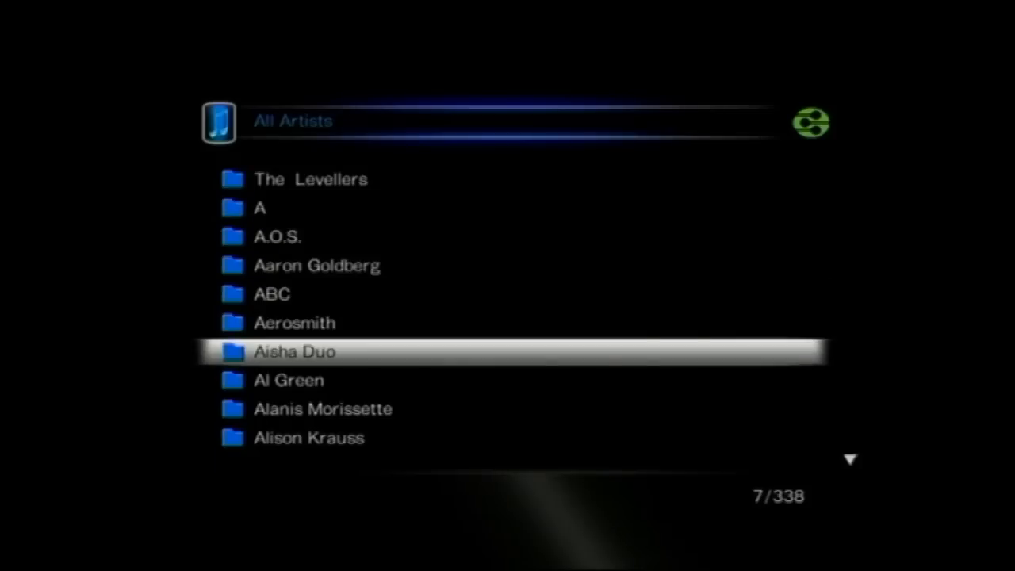
{"action": "scroll", "scroll_direction": "down", "scroll_amount": 3}
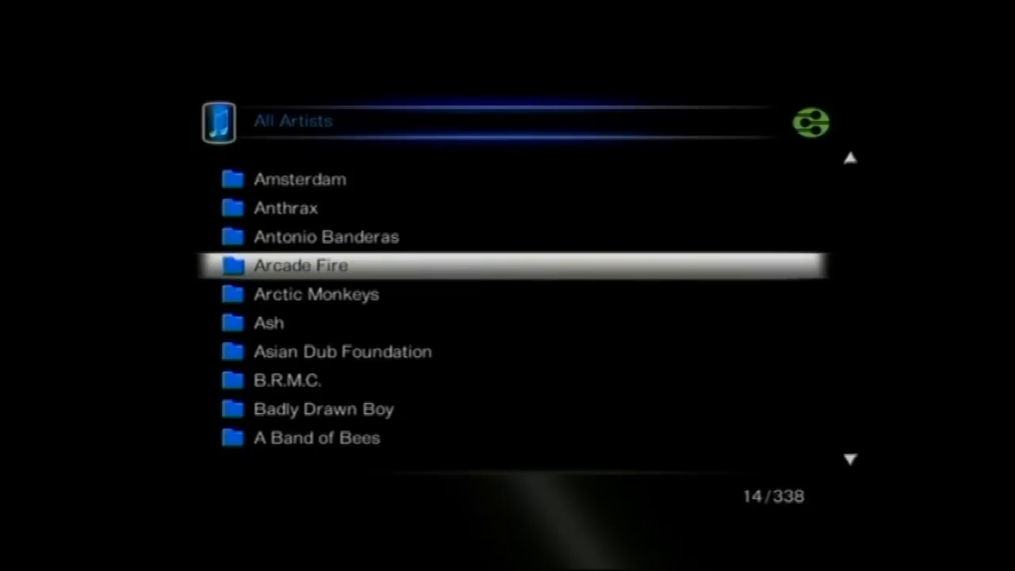
{"action": "scroll", "scroll_direction": "down", "scroll_amount": 3}
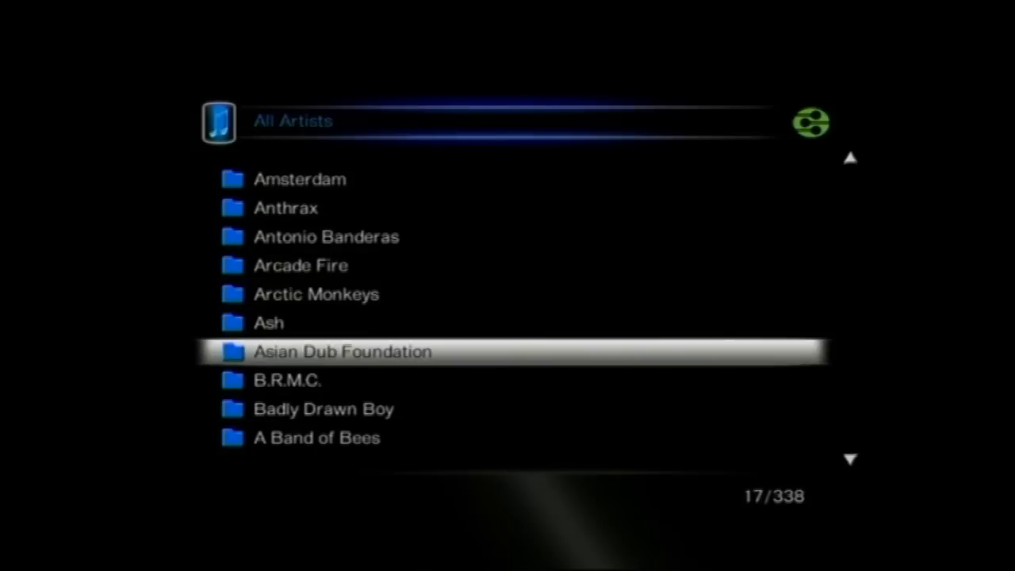
{"action": "scroll", "scroll_direction": "down", "scroll_amount": 3}
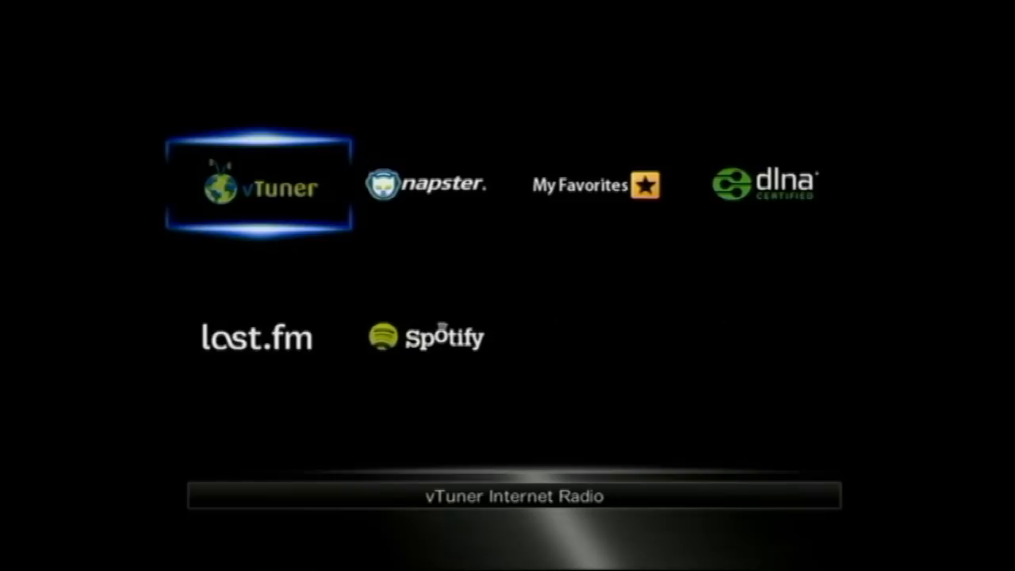
- Launch vTuner Internet Radio, go to the BBC station list and start BBC Radio 2 88 FM
{"action": "left_click", "coordinate": [257, 187]}
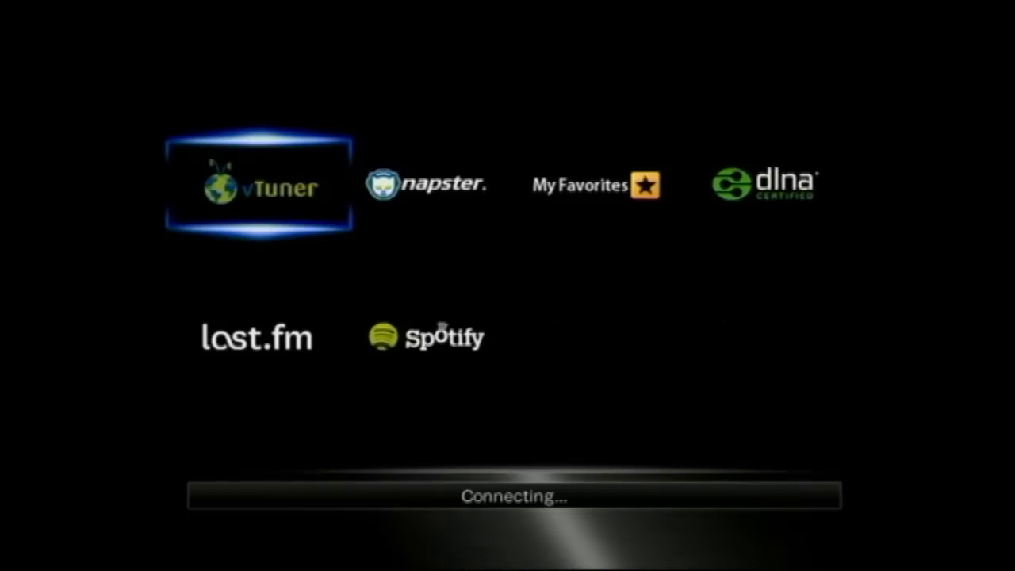
{"action": "left_click", "coordinate": [258, 184]}
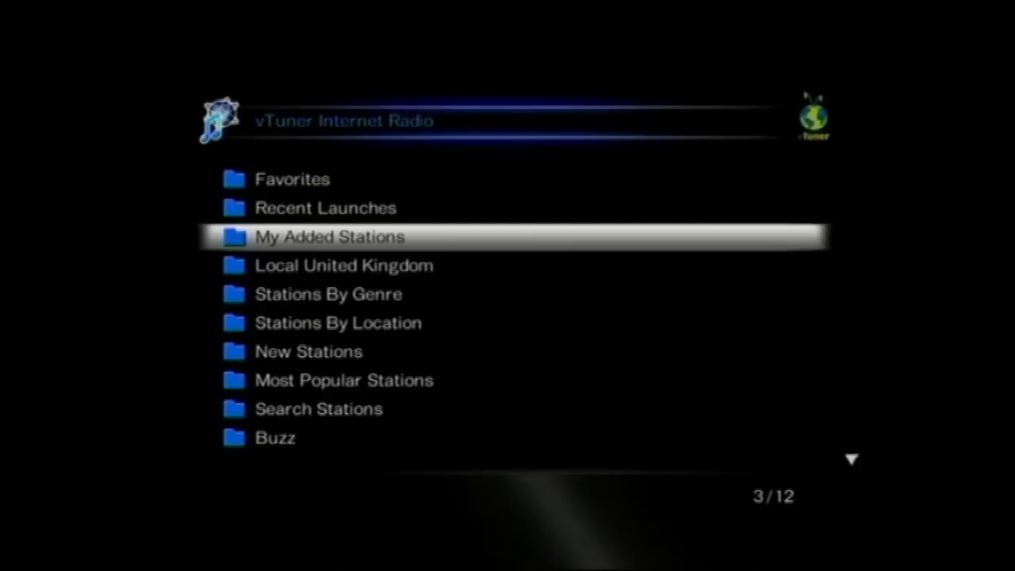
{"action": "key", "text": "Down"}
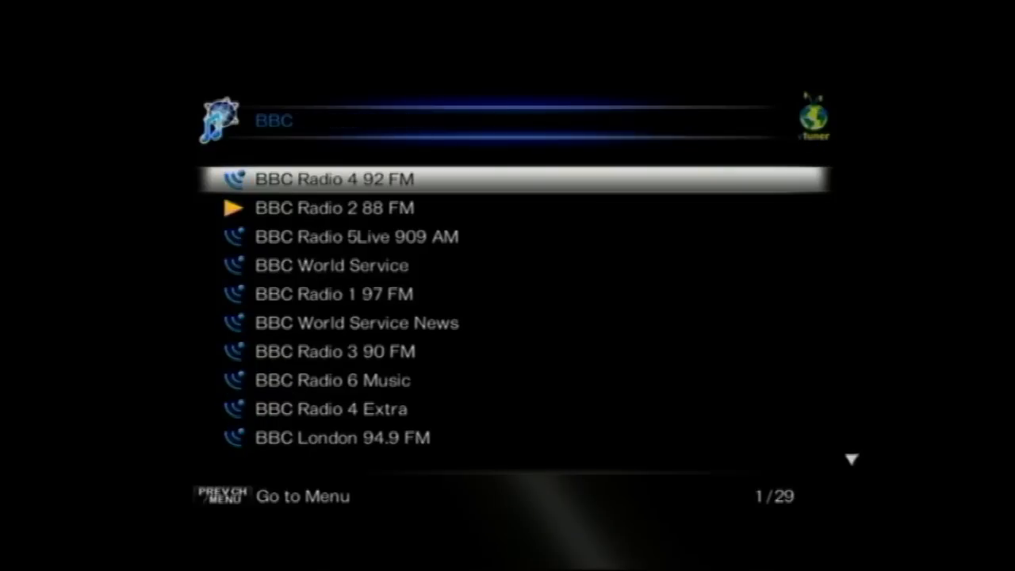
{"action": "key", "text": "down"}
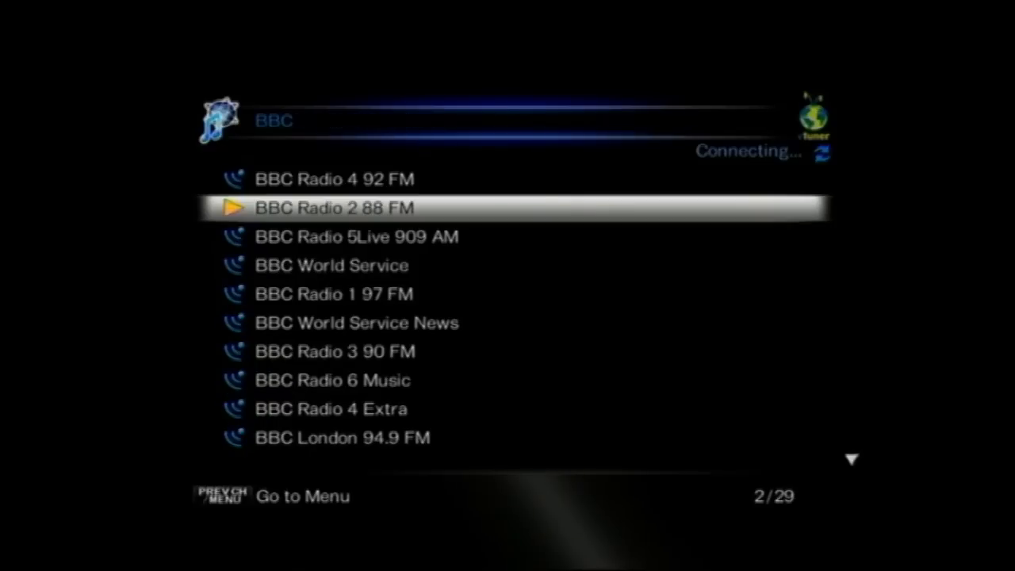